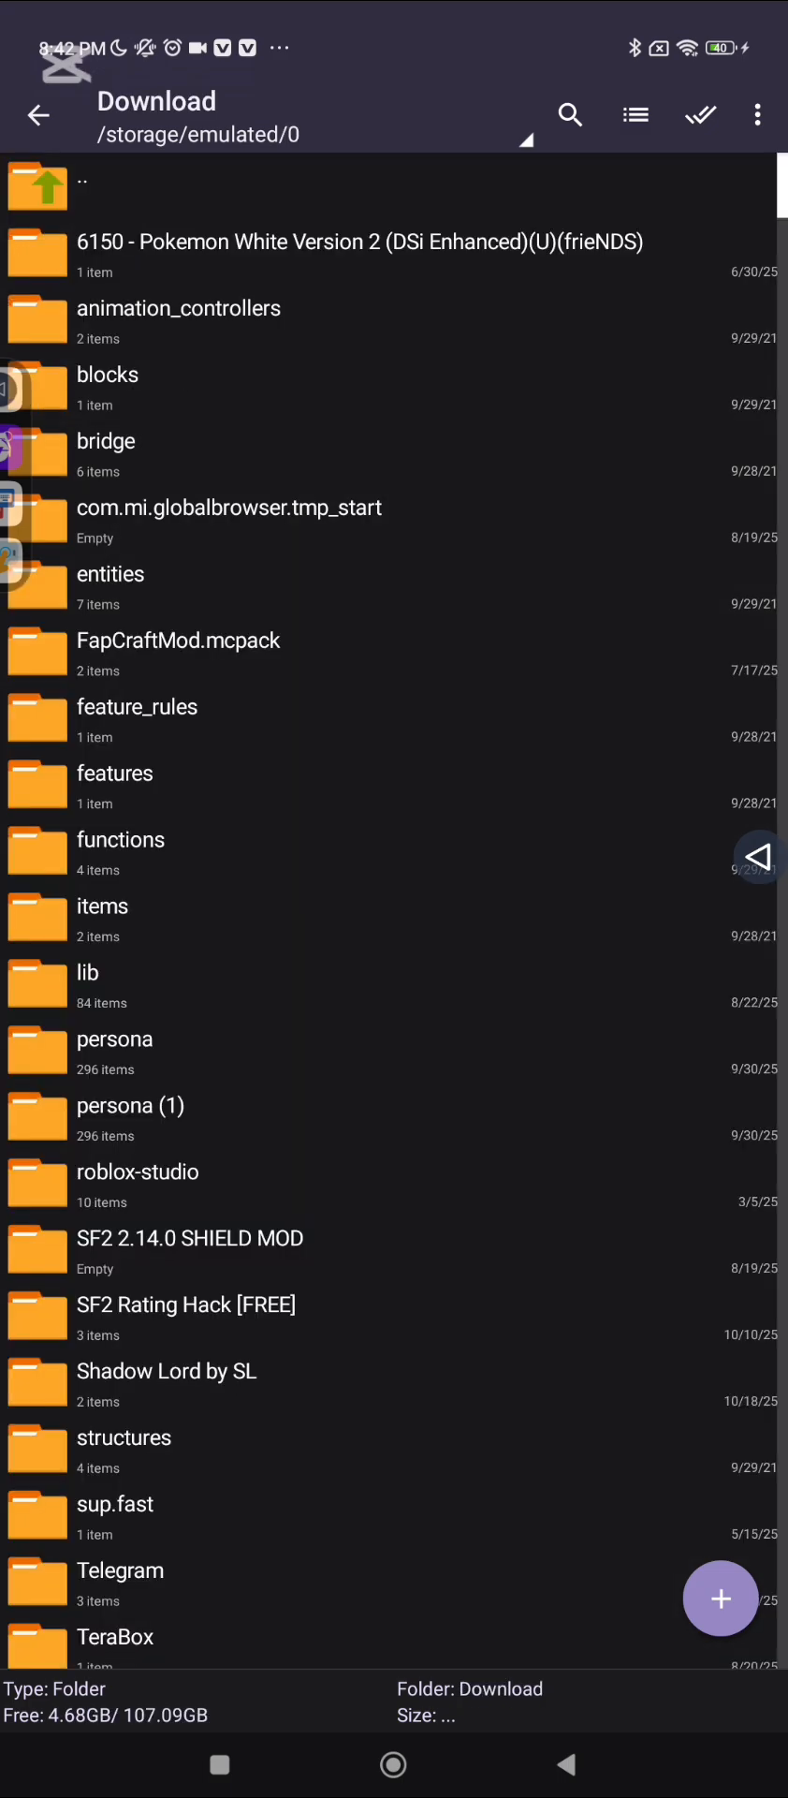
# Look inside x-ray-plus.mcpack, then return to the Download folder.
pyautogui.scroll(-3)
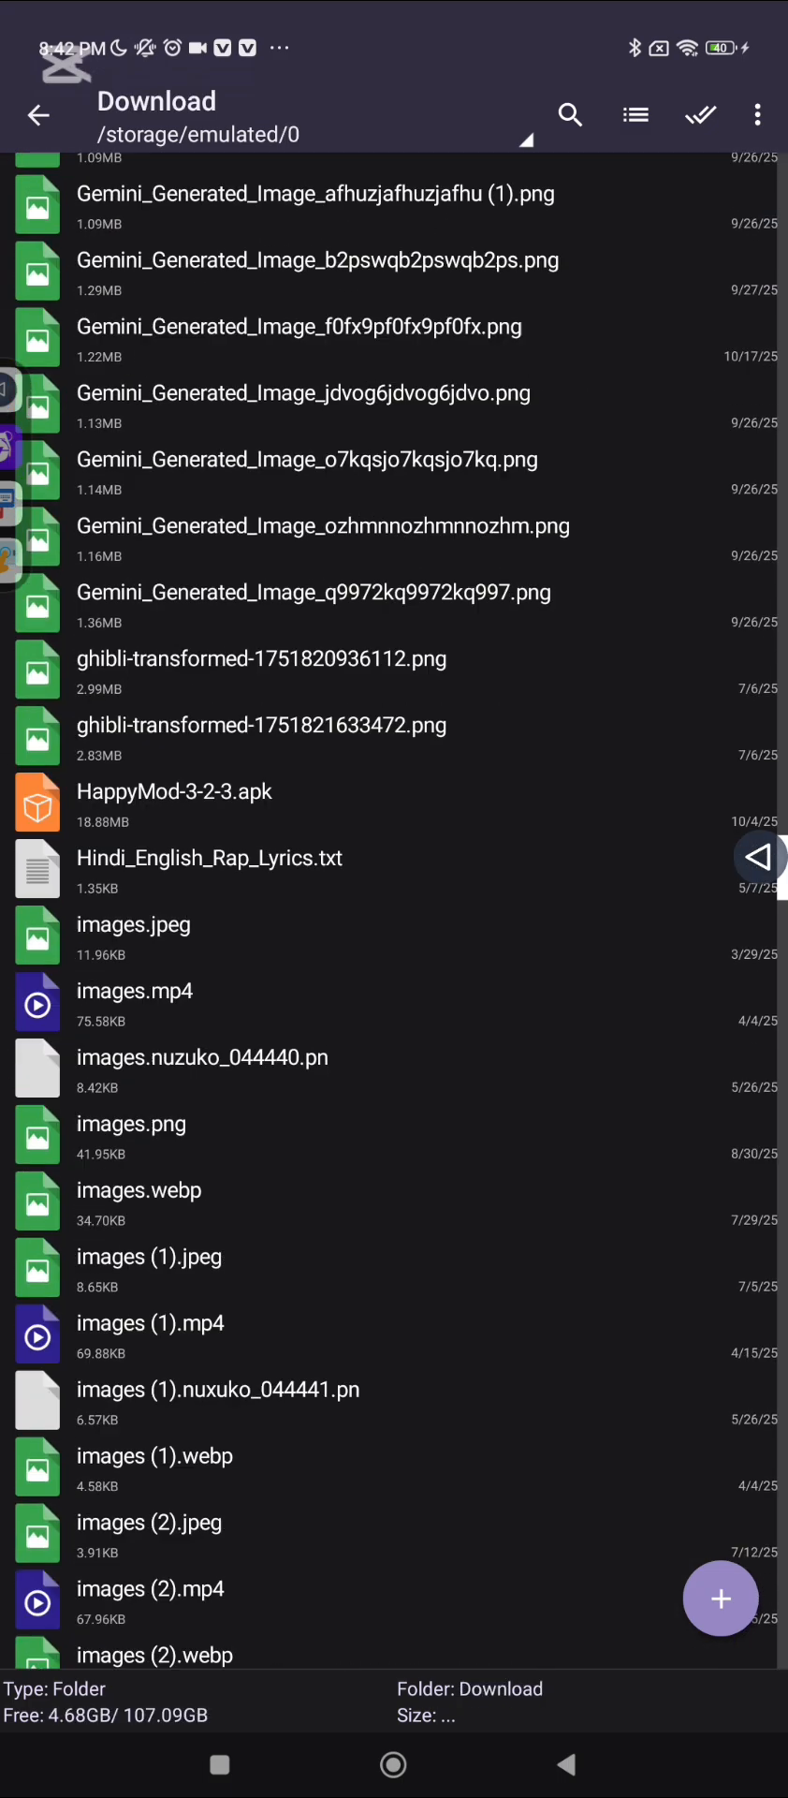
pyautogui.scroll(-3)
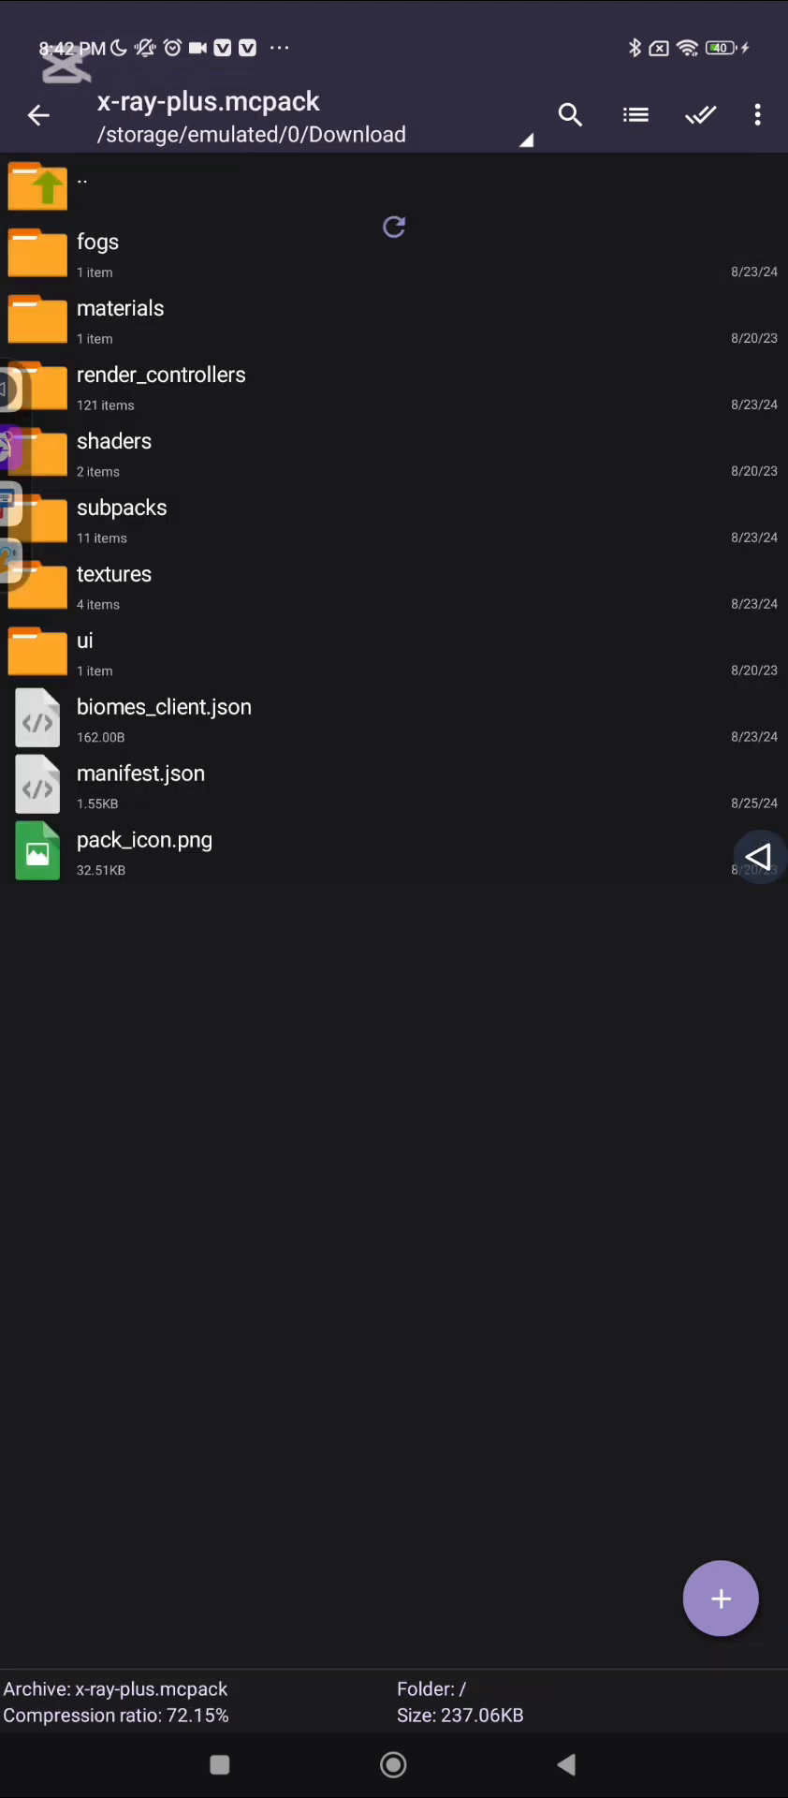
pyautogui.click(39, 114)
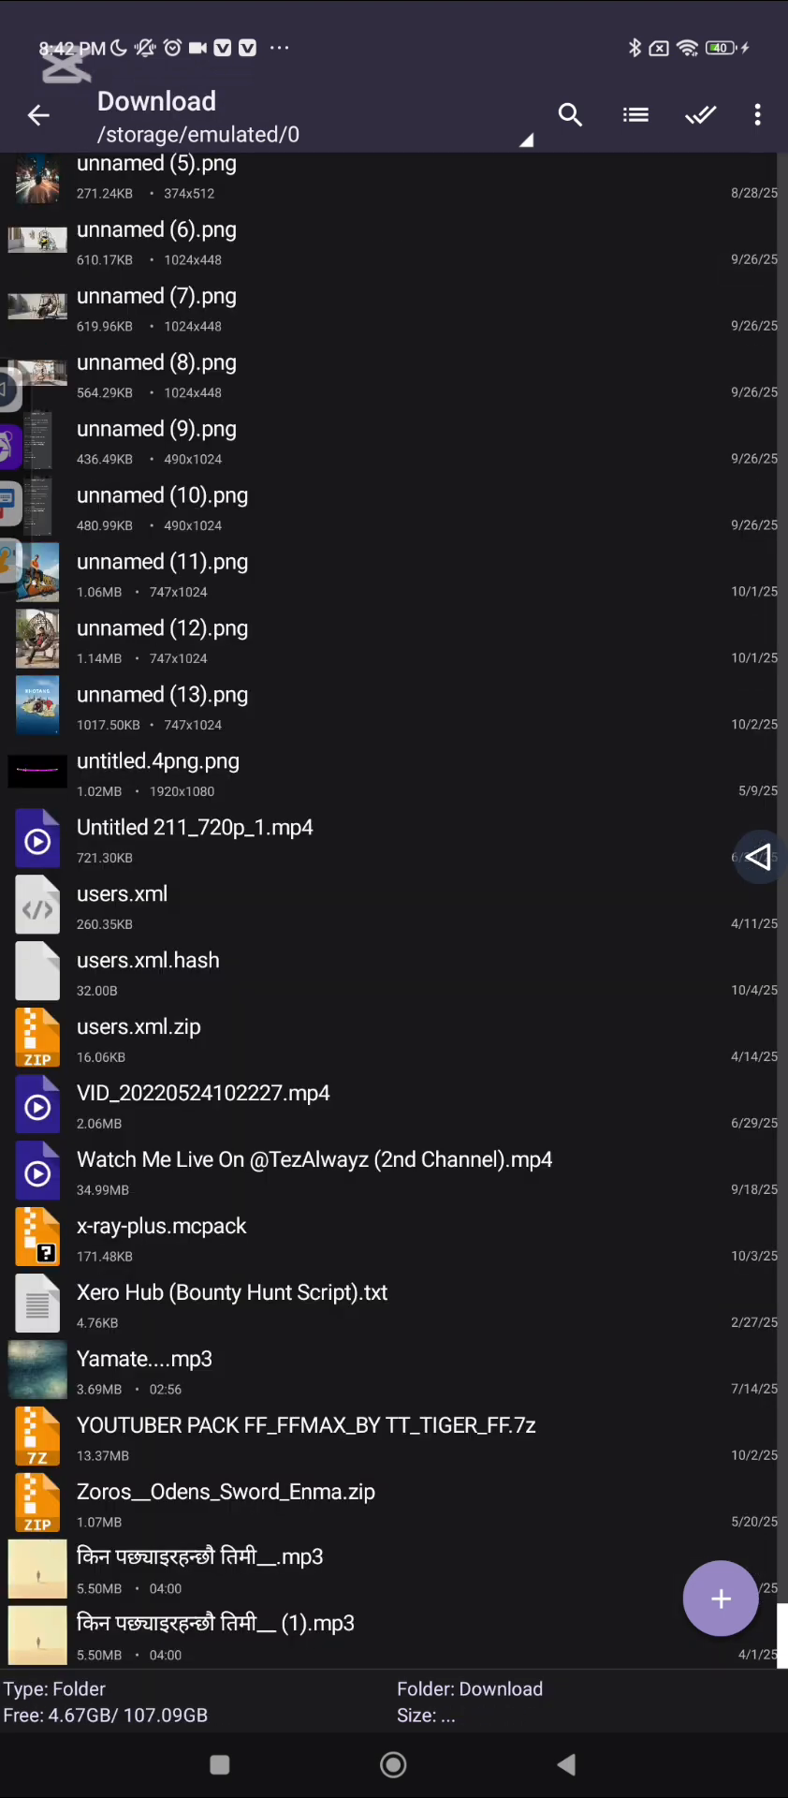
pyautogui.scroll(-3)
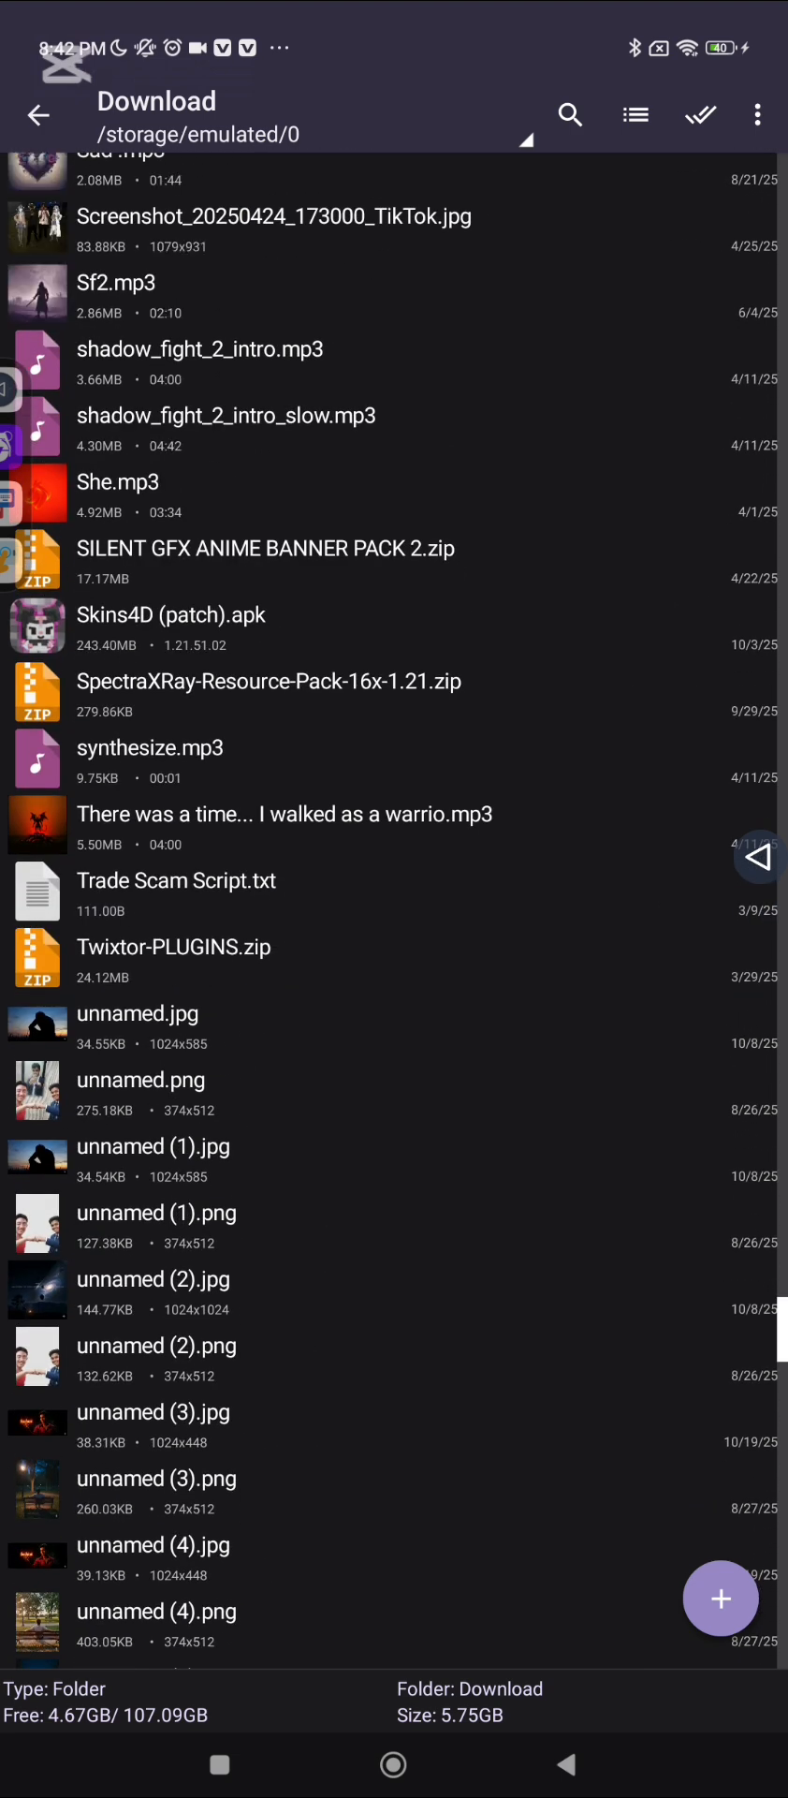
# Browse into the assets folder of the Skins4D (patch).apk archive.
pyautogui.click(170, 614)
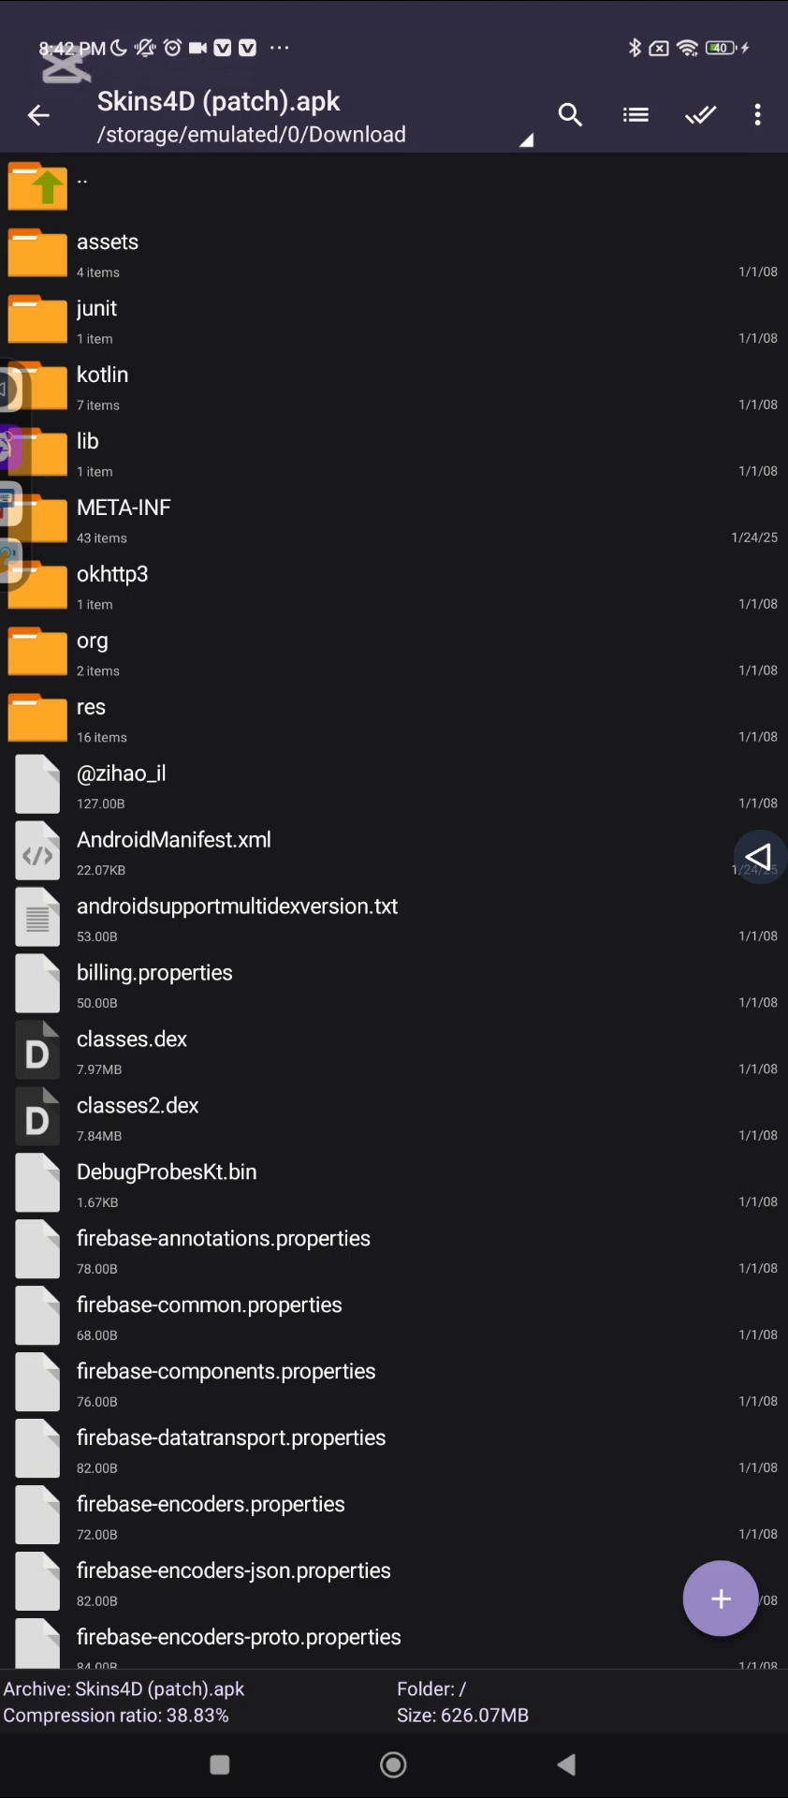
pyautogui.click(109, 241)
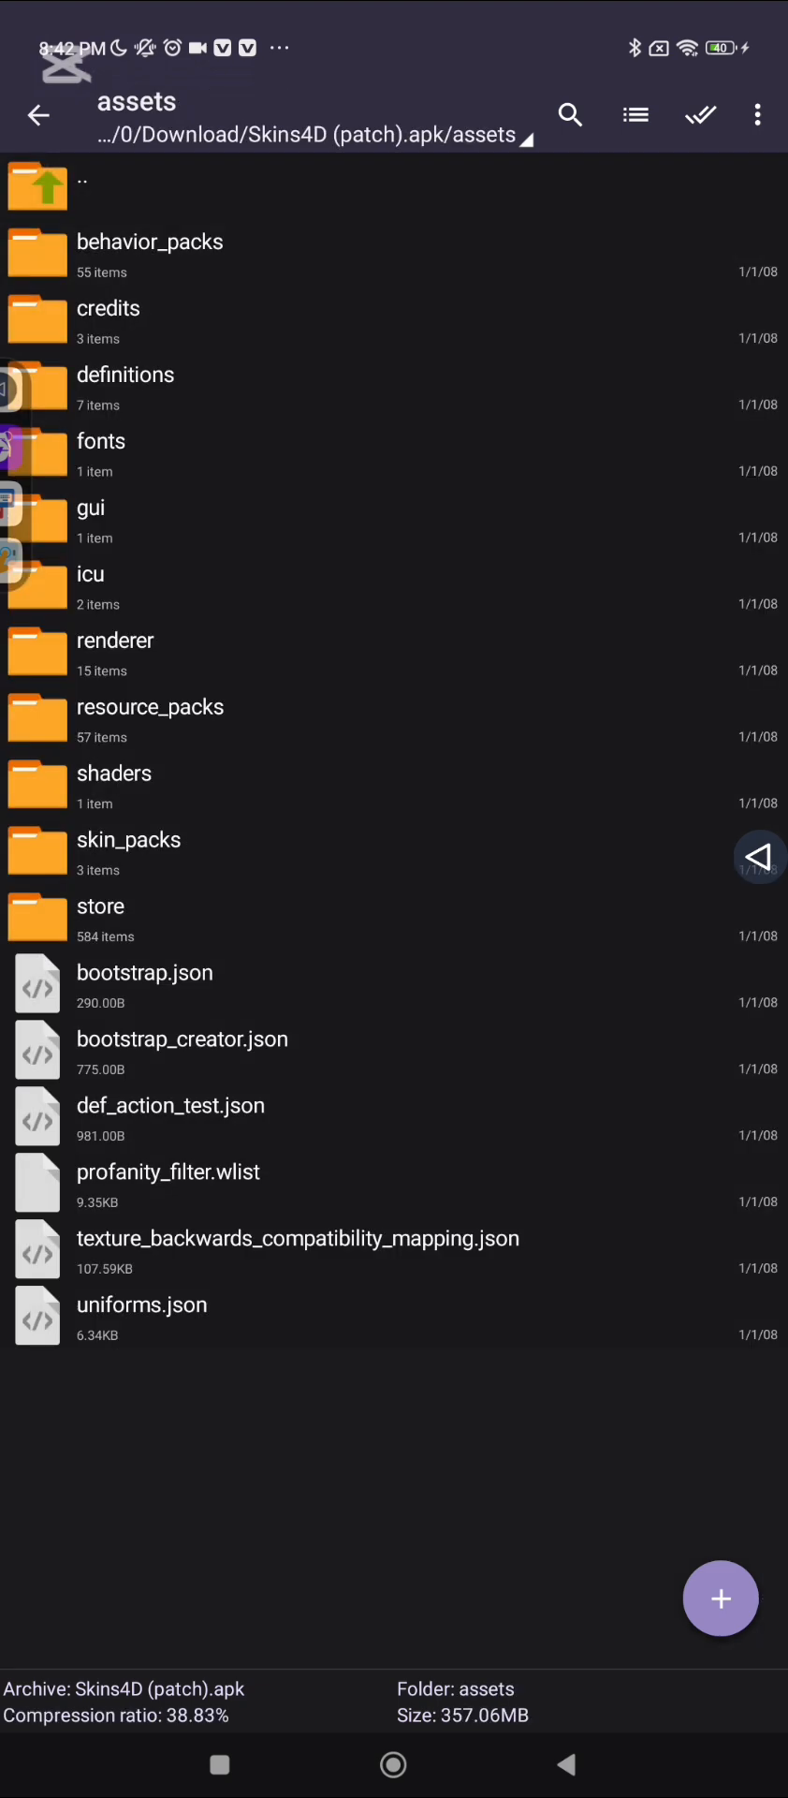
pyautogui.click(129, 839)
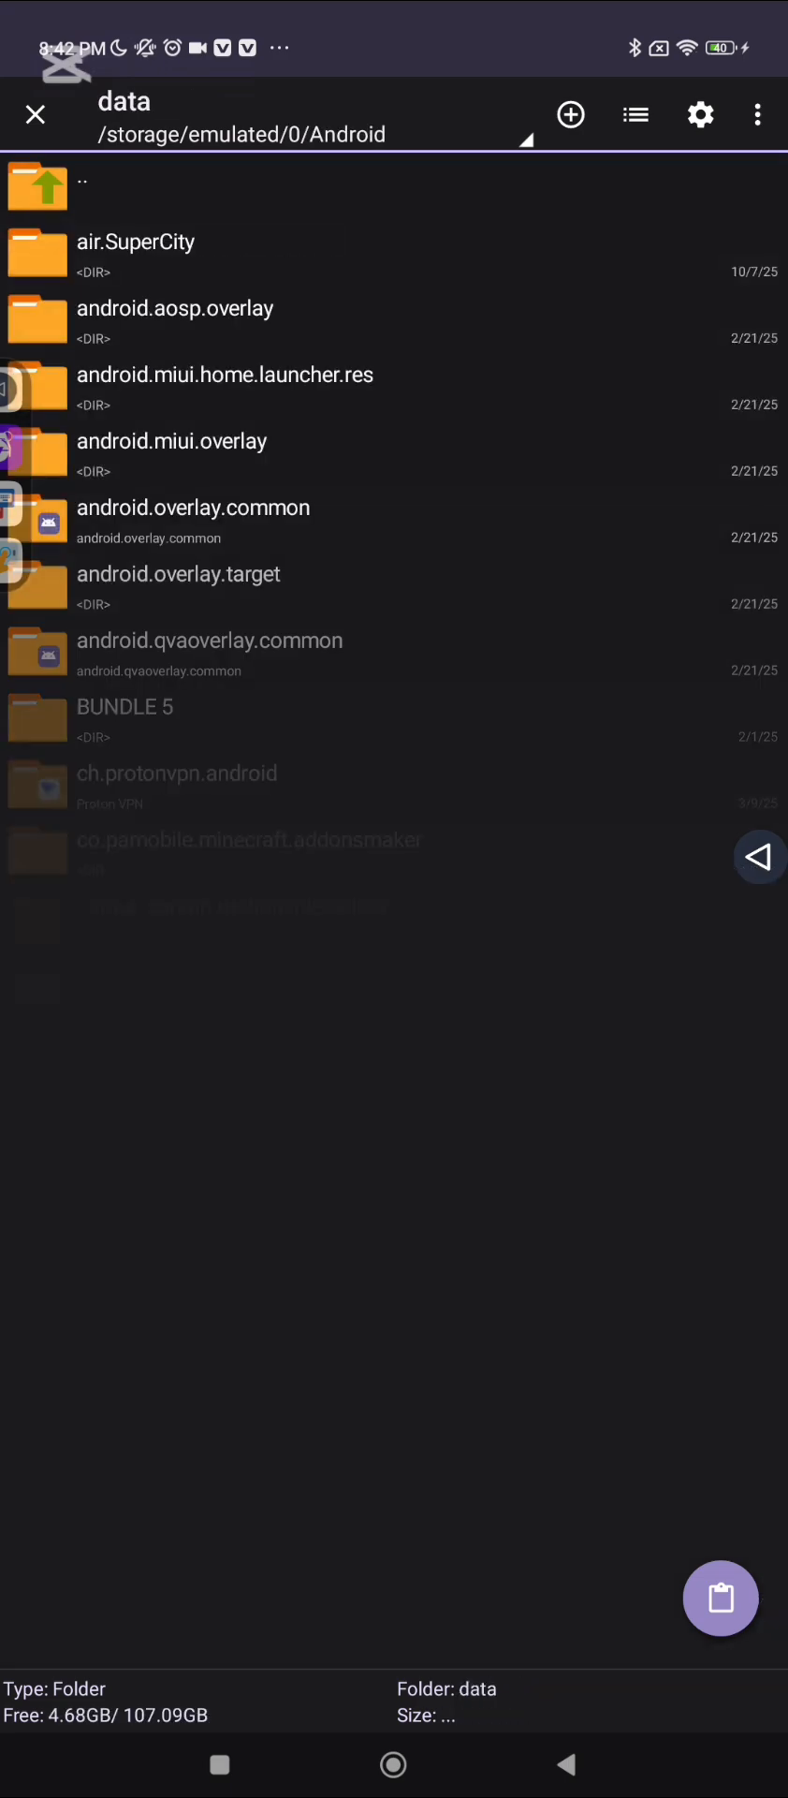
# Reach a com.nekki.shadowfight folder inside Android/data.
pyautogui.scroll(-3)
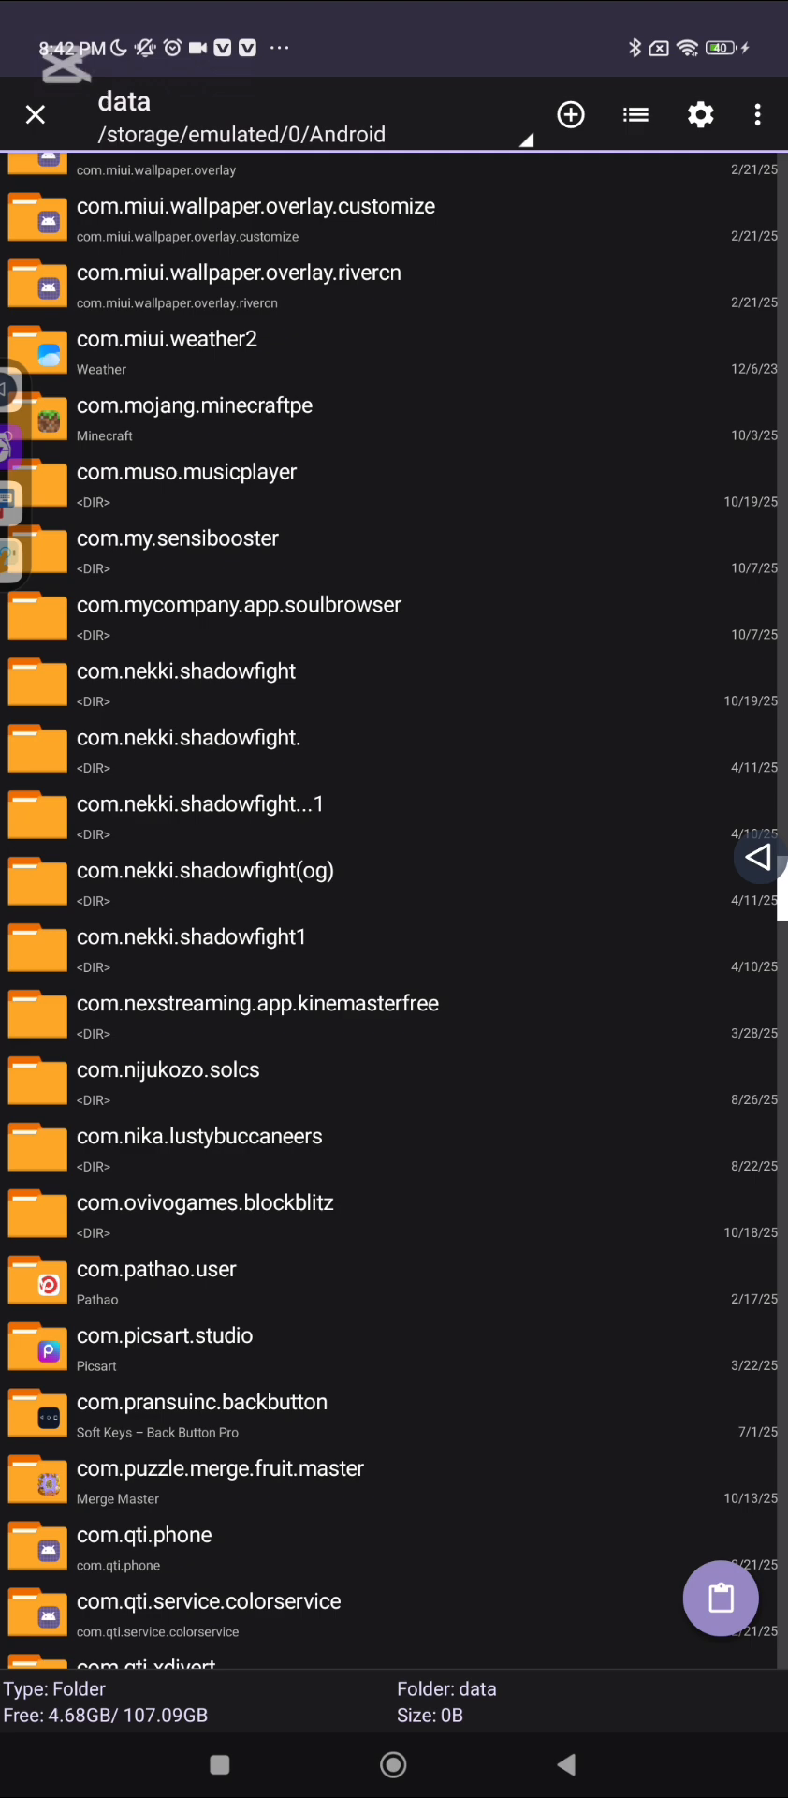
pyautogui.click(193, 404)
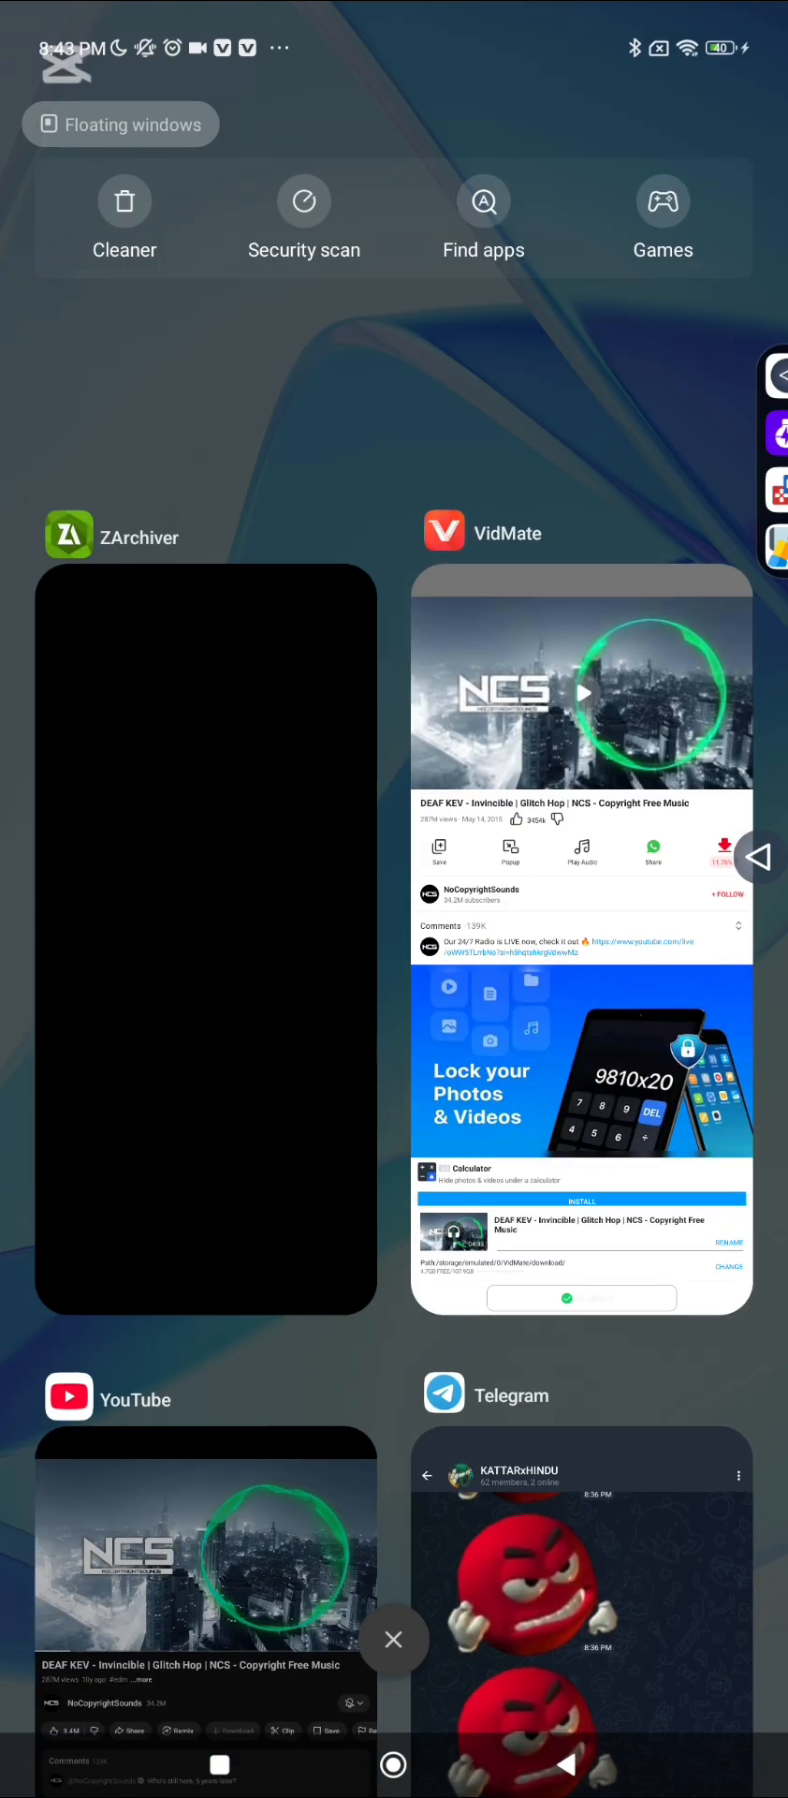
# Clear all recent apps, freeing 1.1GB, and start a search with 'x'.
pyautogui.click(393, 1638)
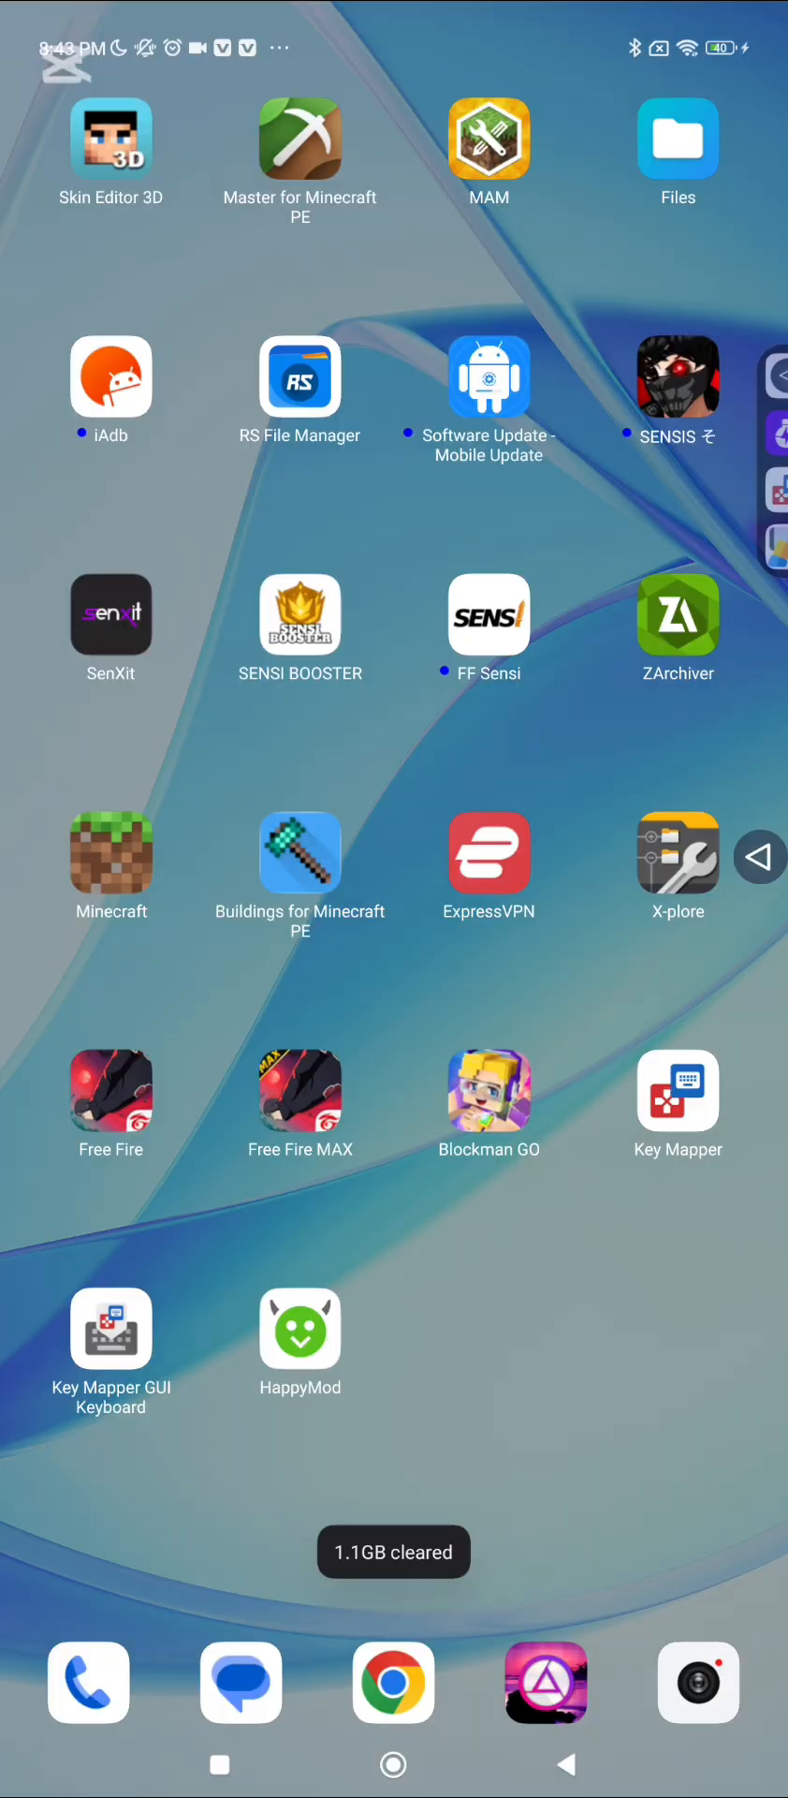
pyautogui.write('x')
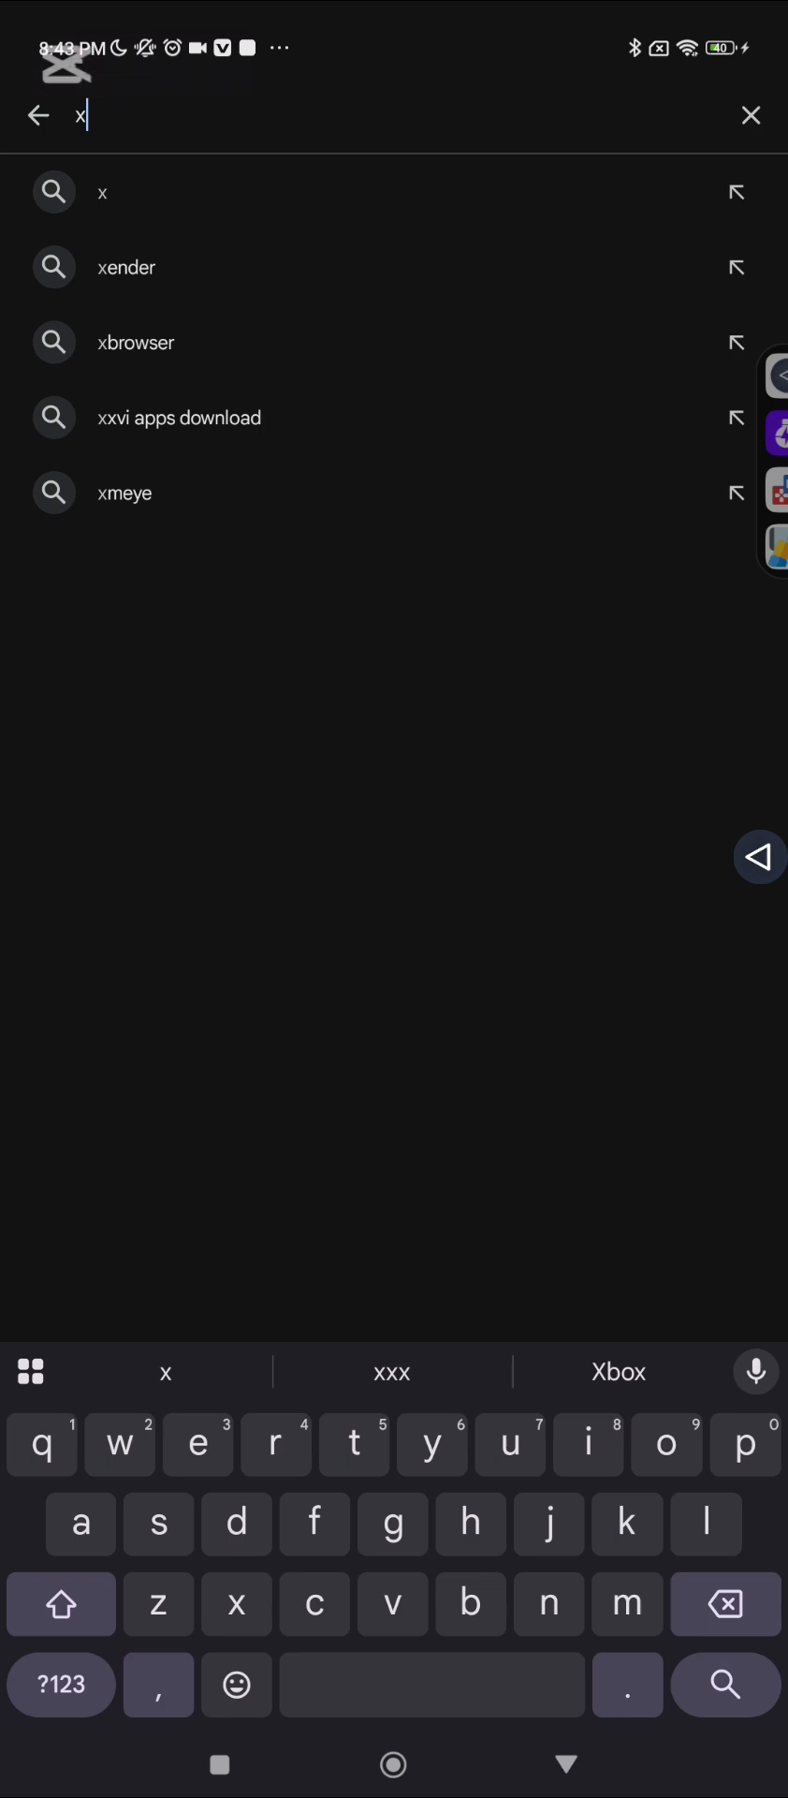
# Find X-plore File Manager in the Play Store and launch it.
pyautogui.write('-')
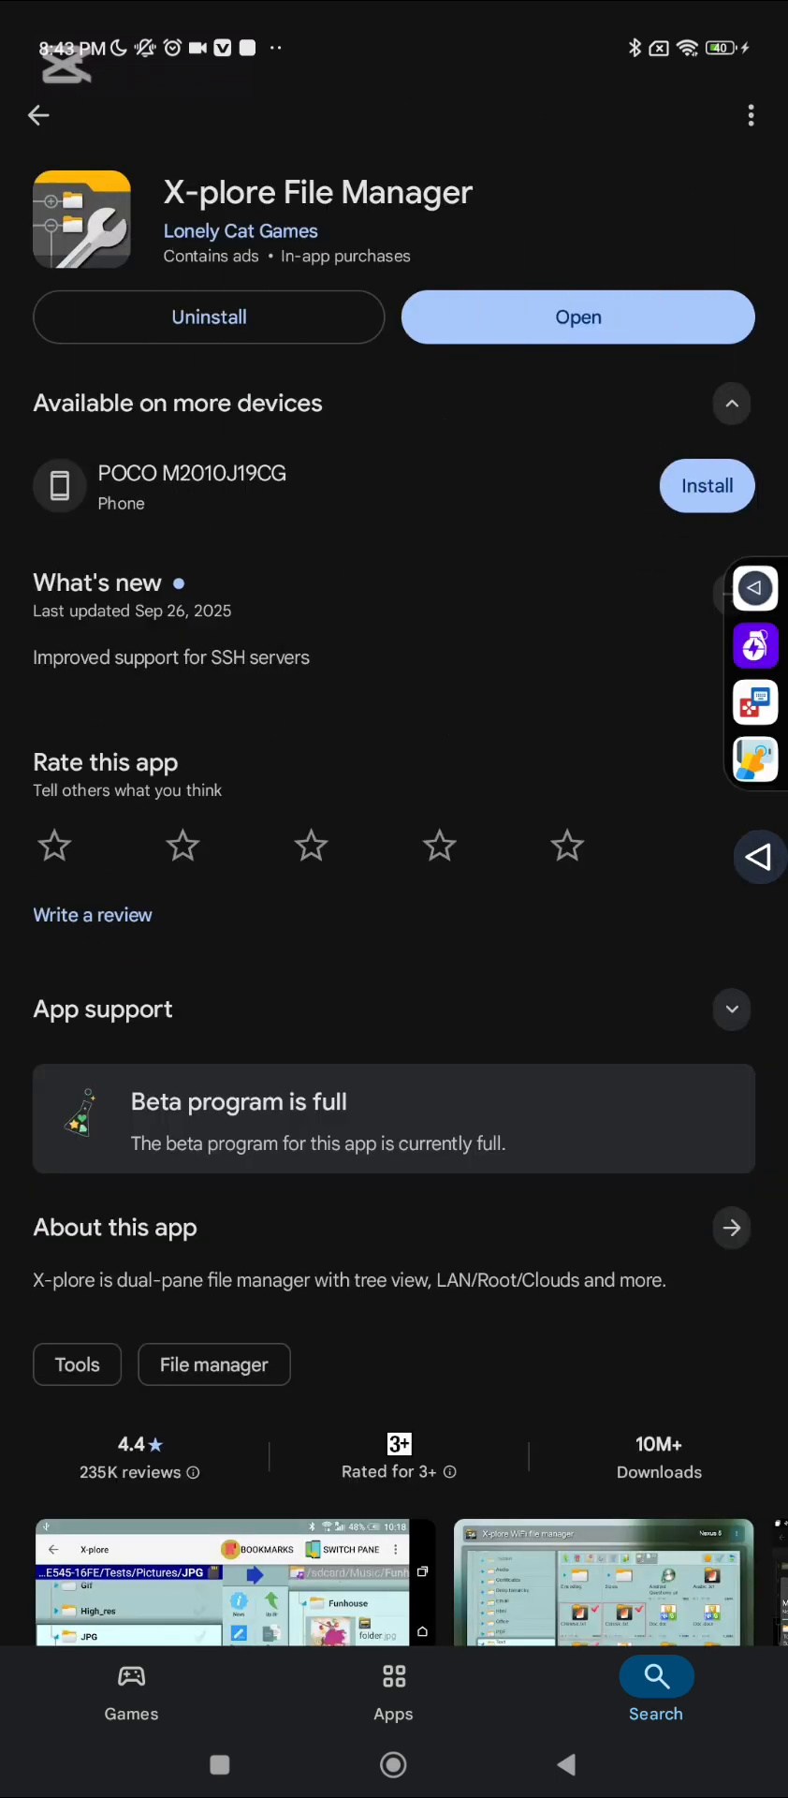
pyautogui.click(242, 230)
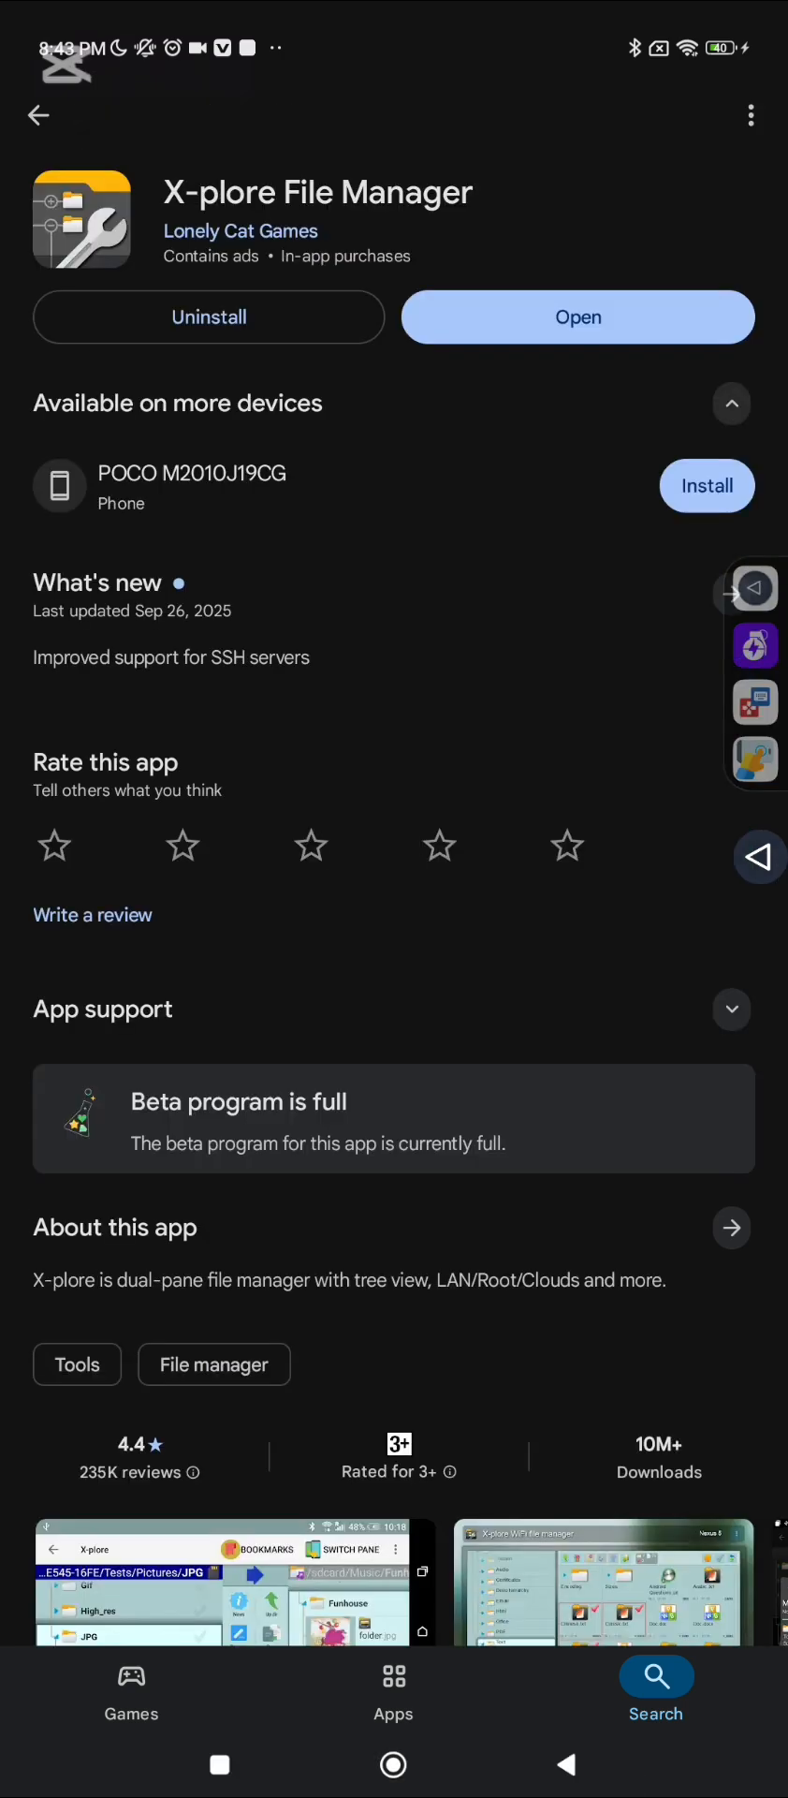
pyautogui.click(577, 316)
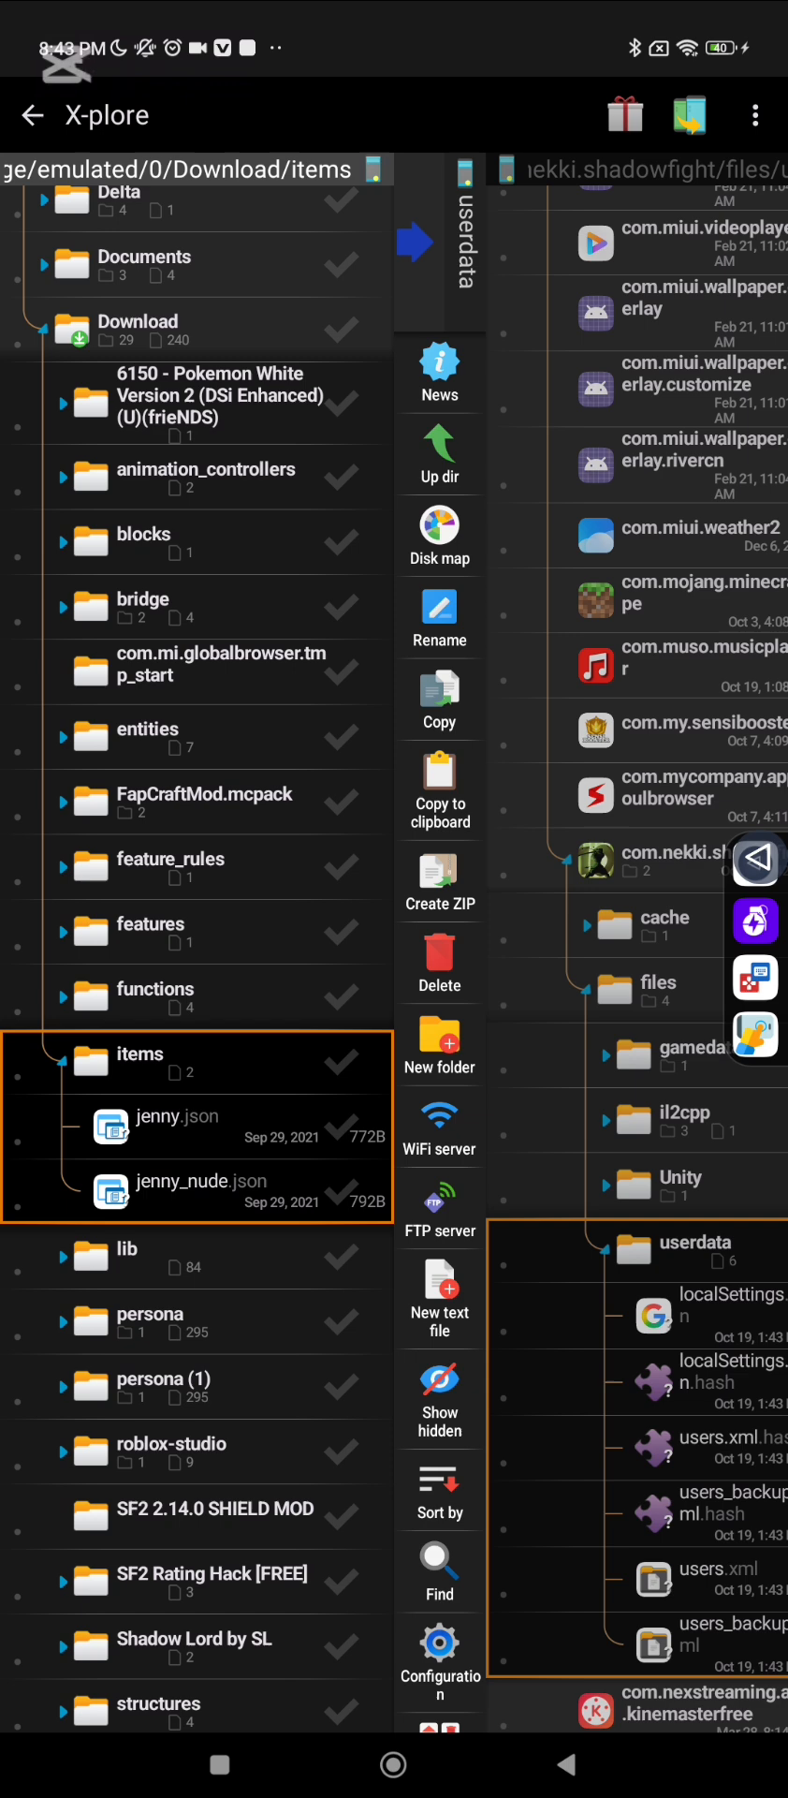
# View Download beside the Shadow Fight userdata pane, then go Home.
pyautogui.click(438, 448)
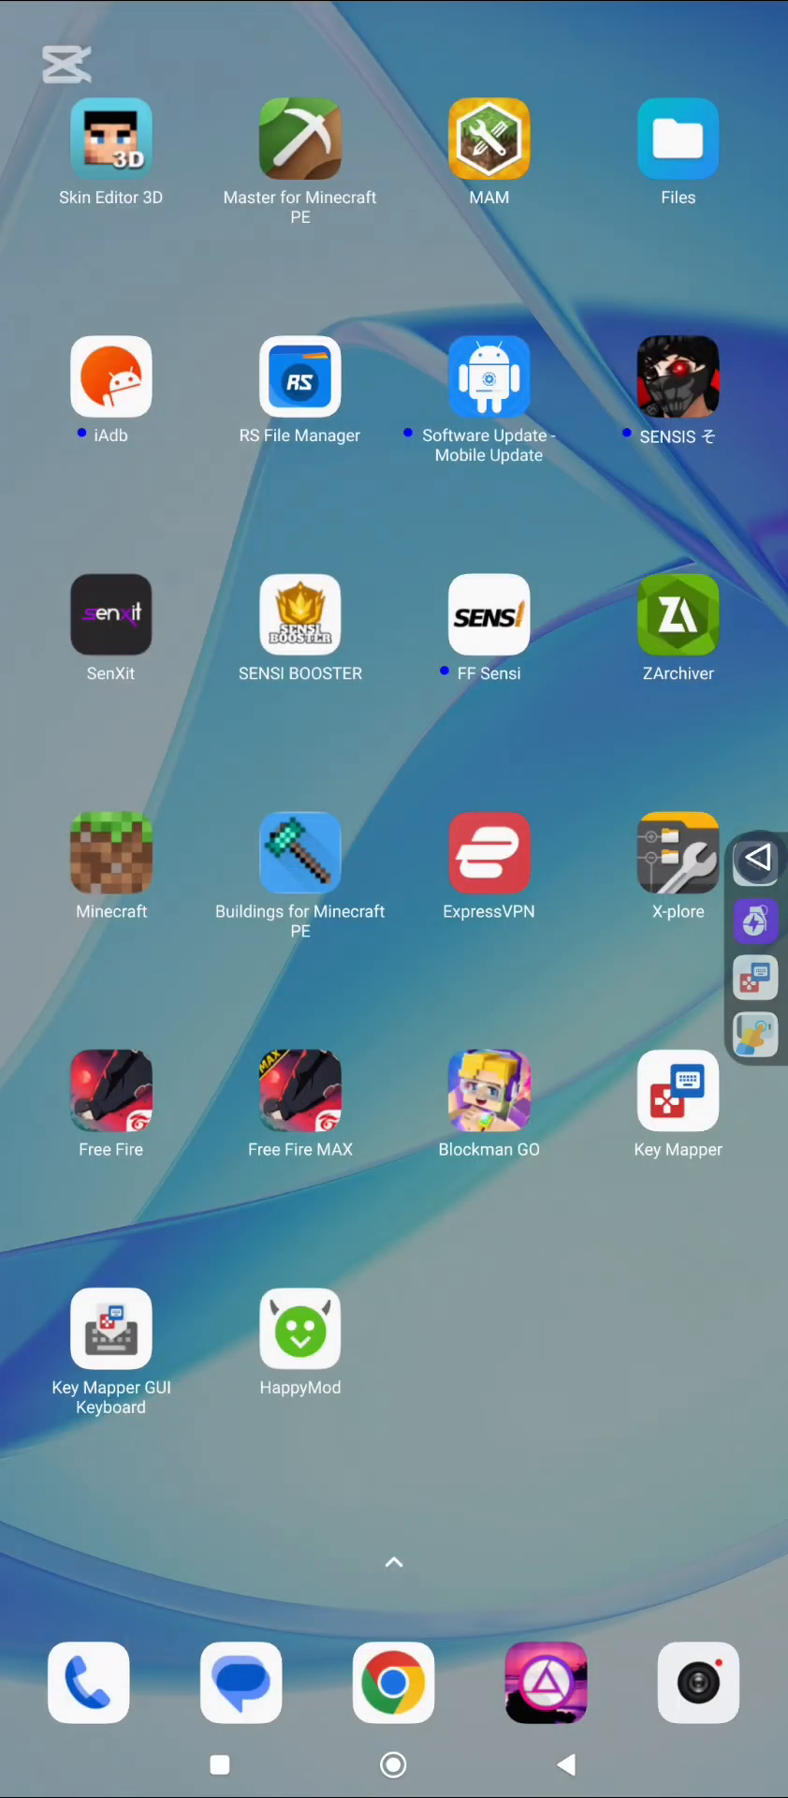
# Extract the YOUTUBER PACK .7z into Download and reach the TT_TIGER_FF folder with FF MAX and FF NORMAL.
pyautogui.click(678, 140)
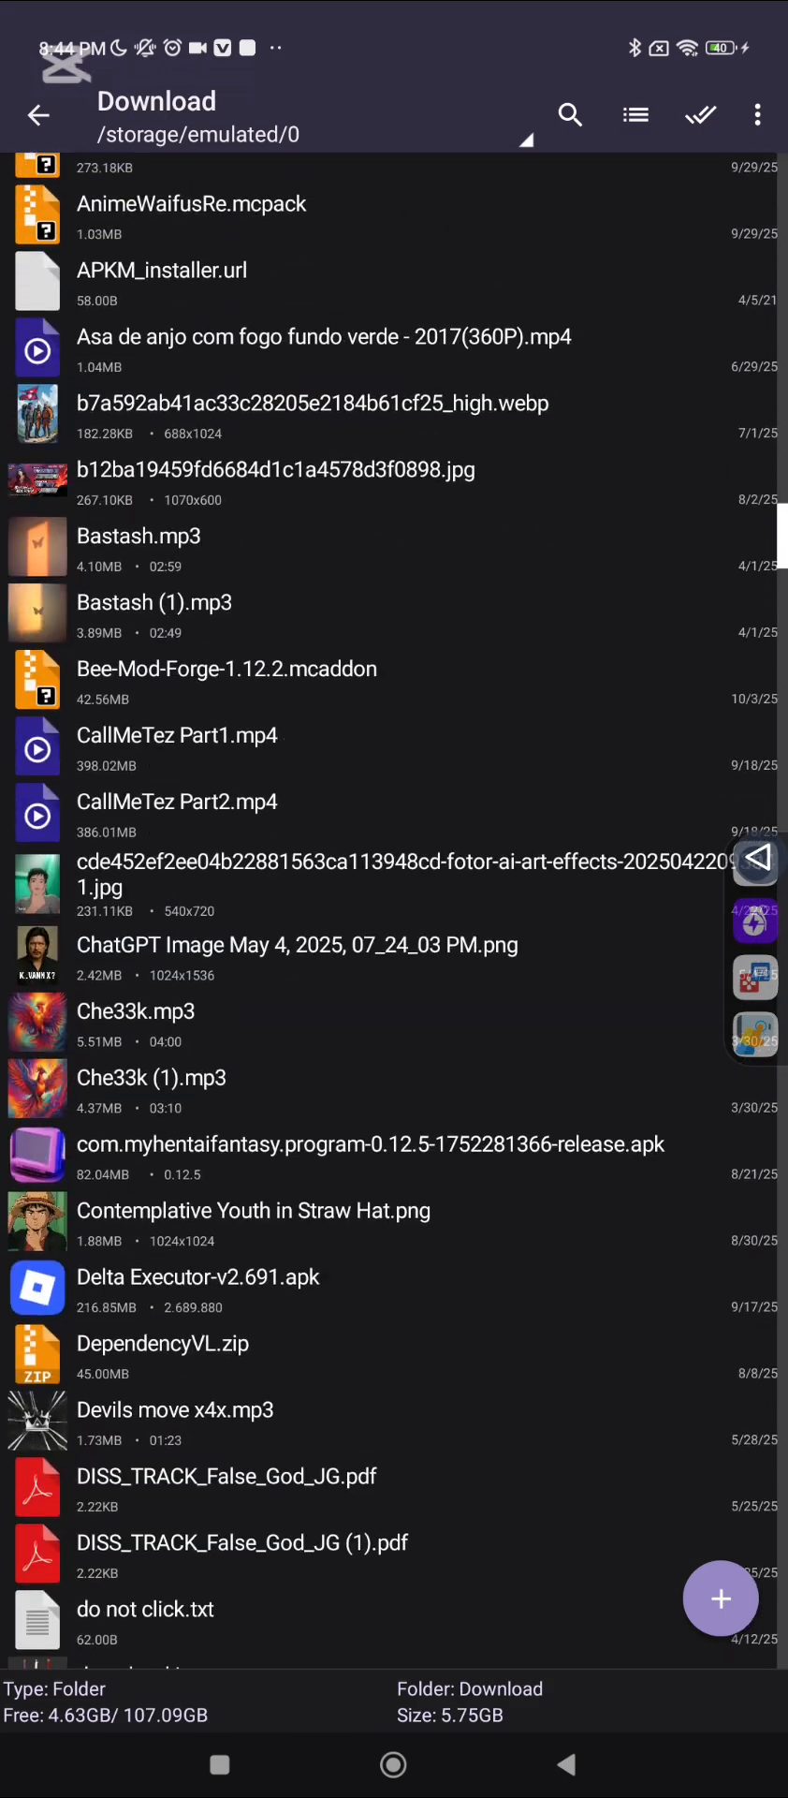
pyautogui.scroll(-3)
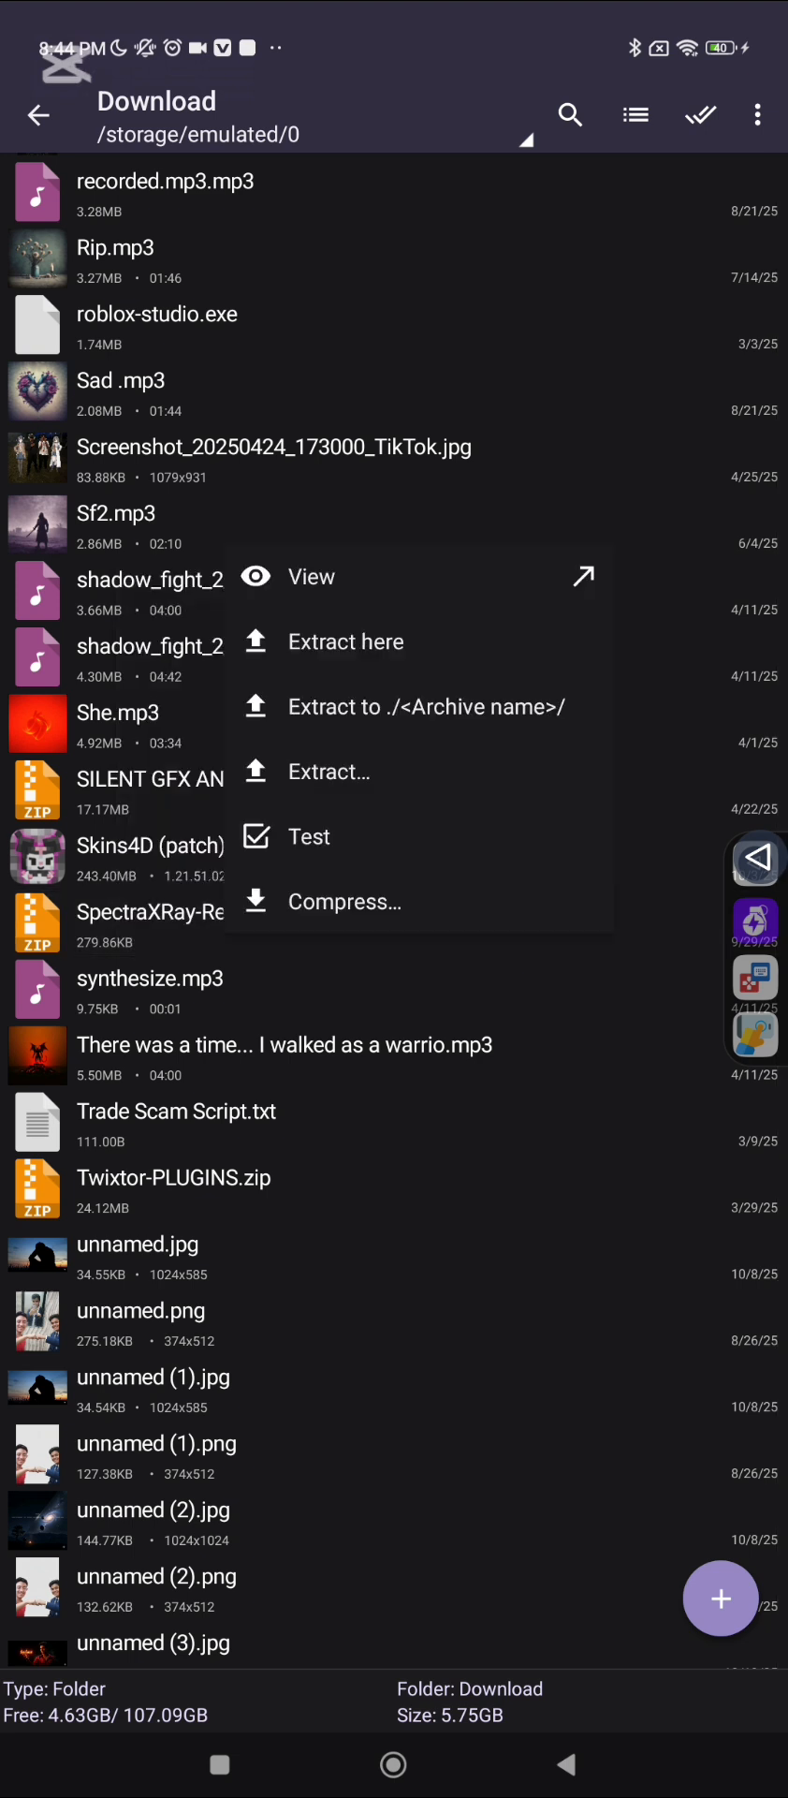
pyautogui.click(344, 641)
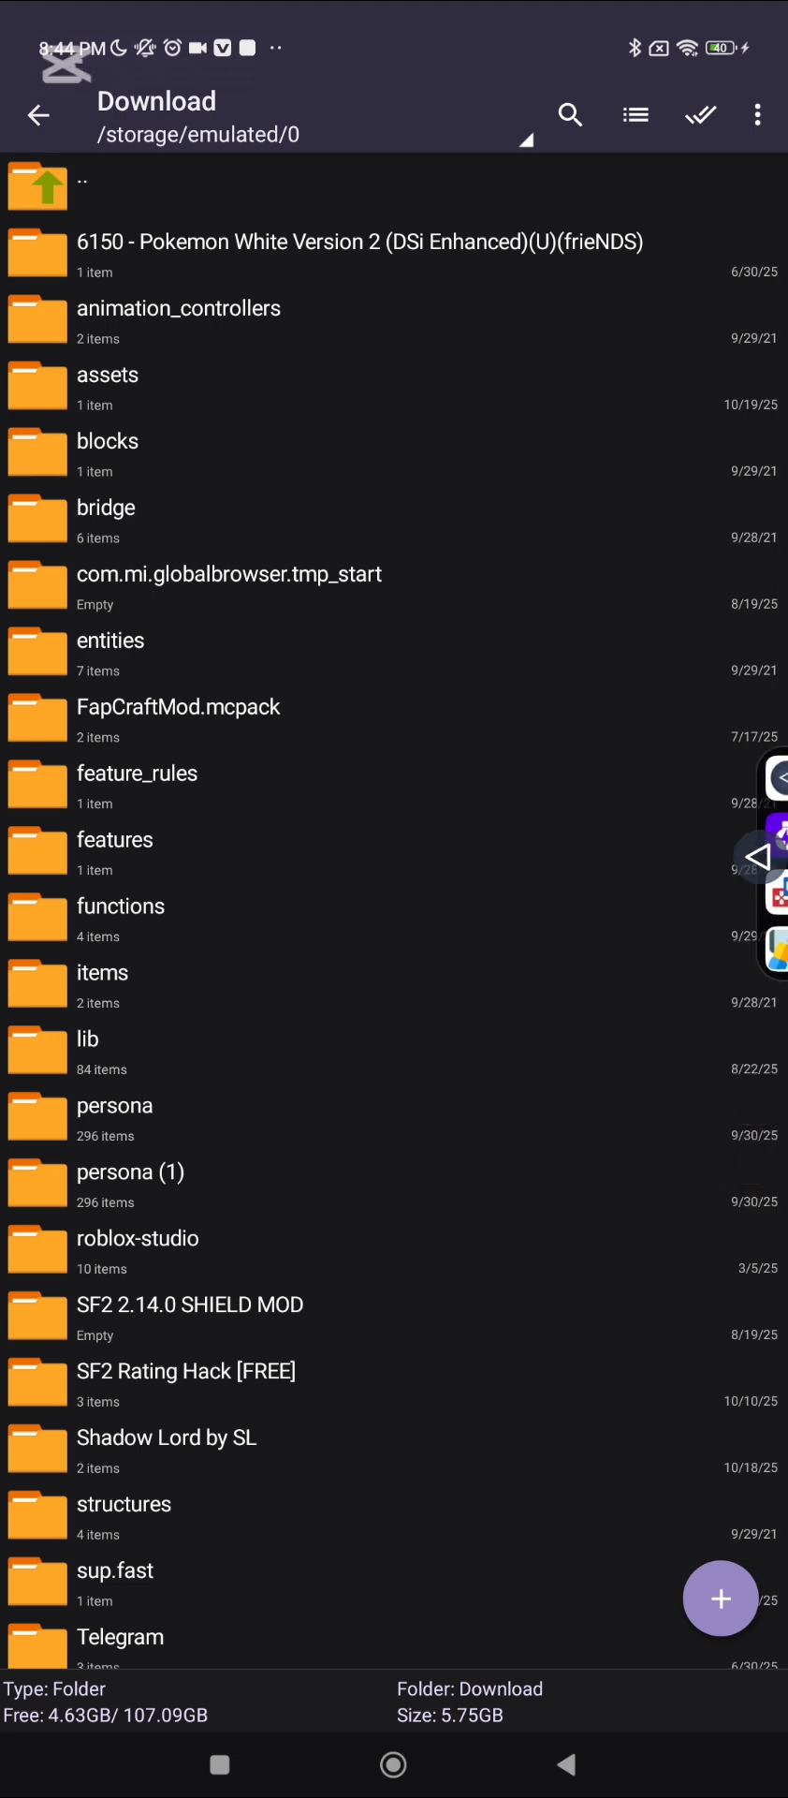
pyautogui.scroll(-3)
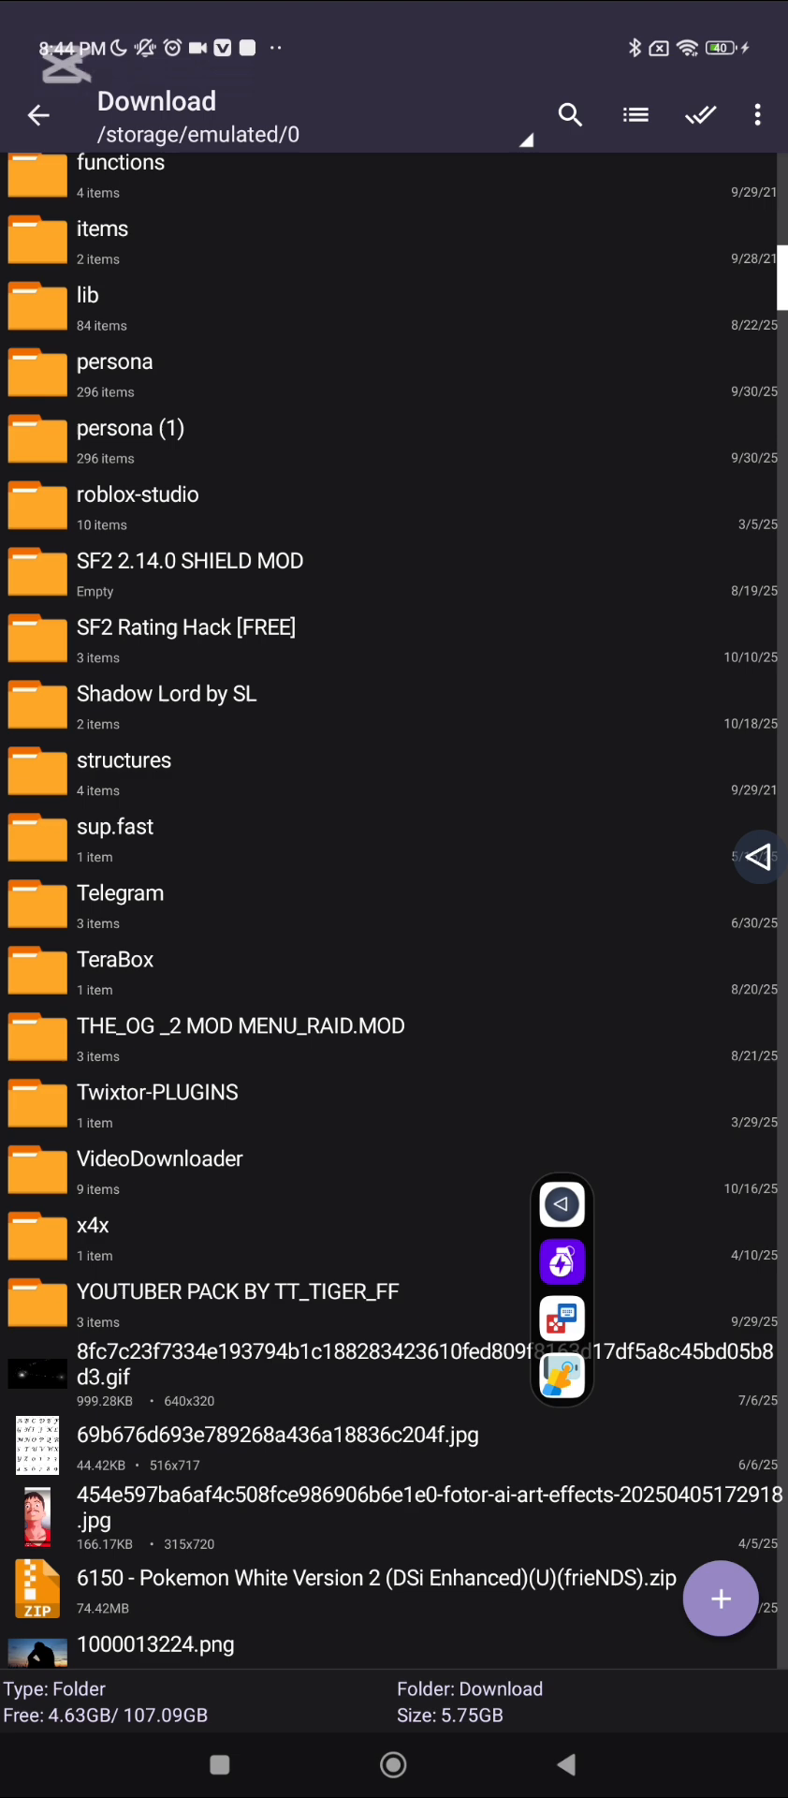
pyautogui.scroll(-3)
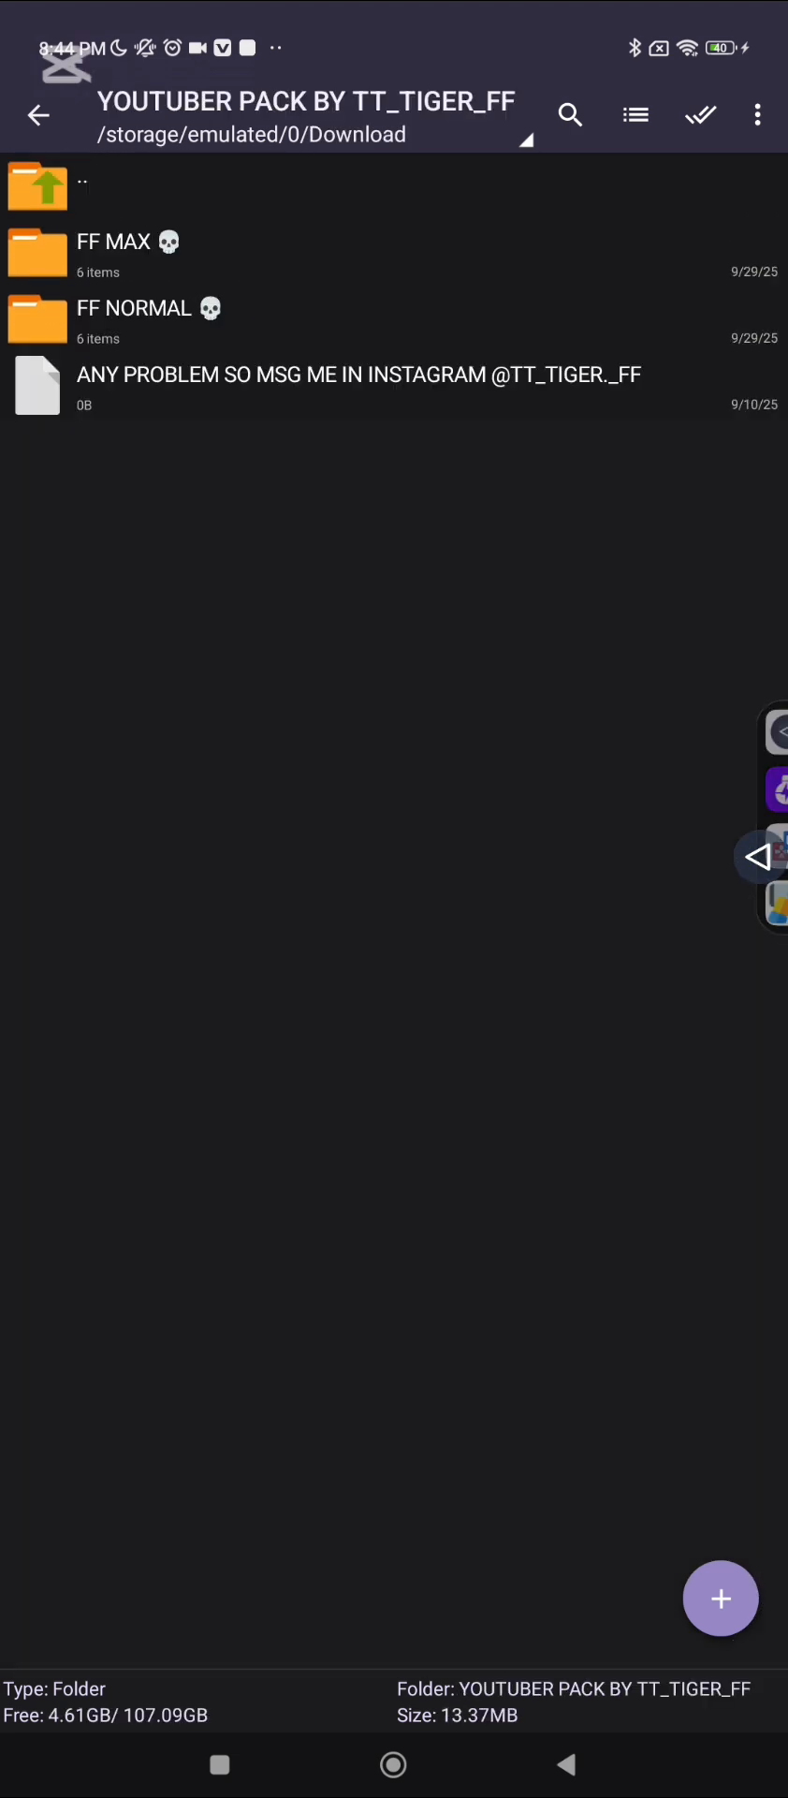
# Copy com.dts.freefireth from FF NORMAL's SKIN 1 into Download.
pyautogui.click(135, 307)
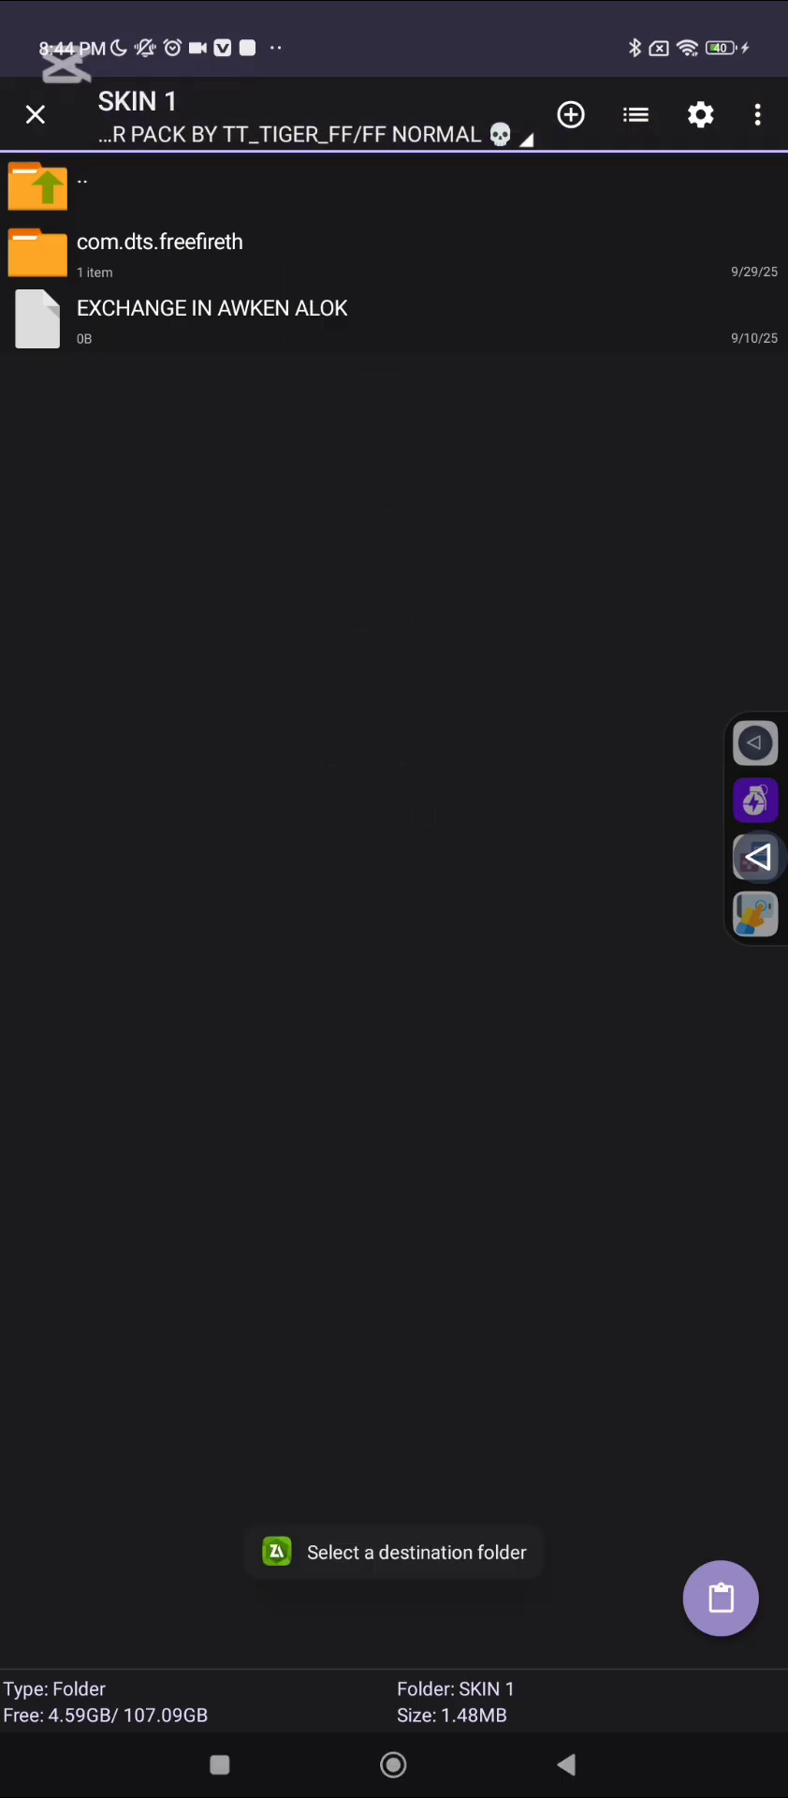
pyautogui.click(38, 186)
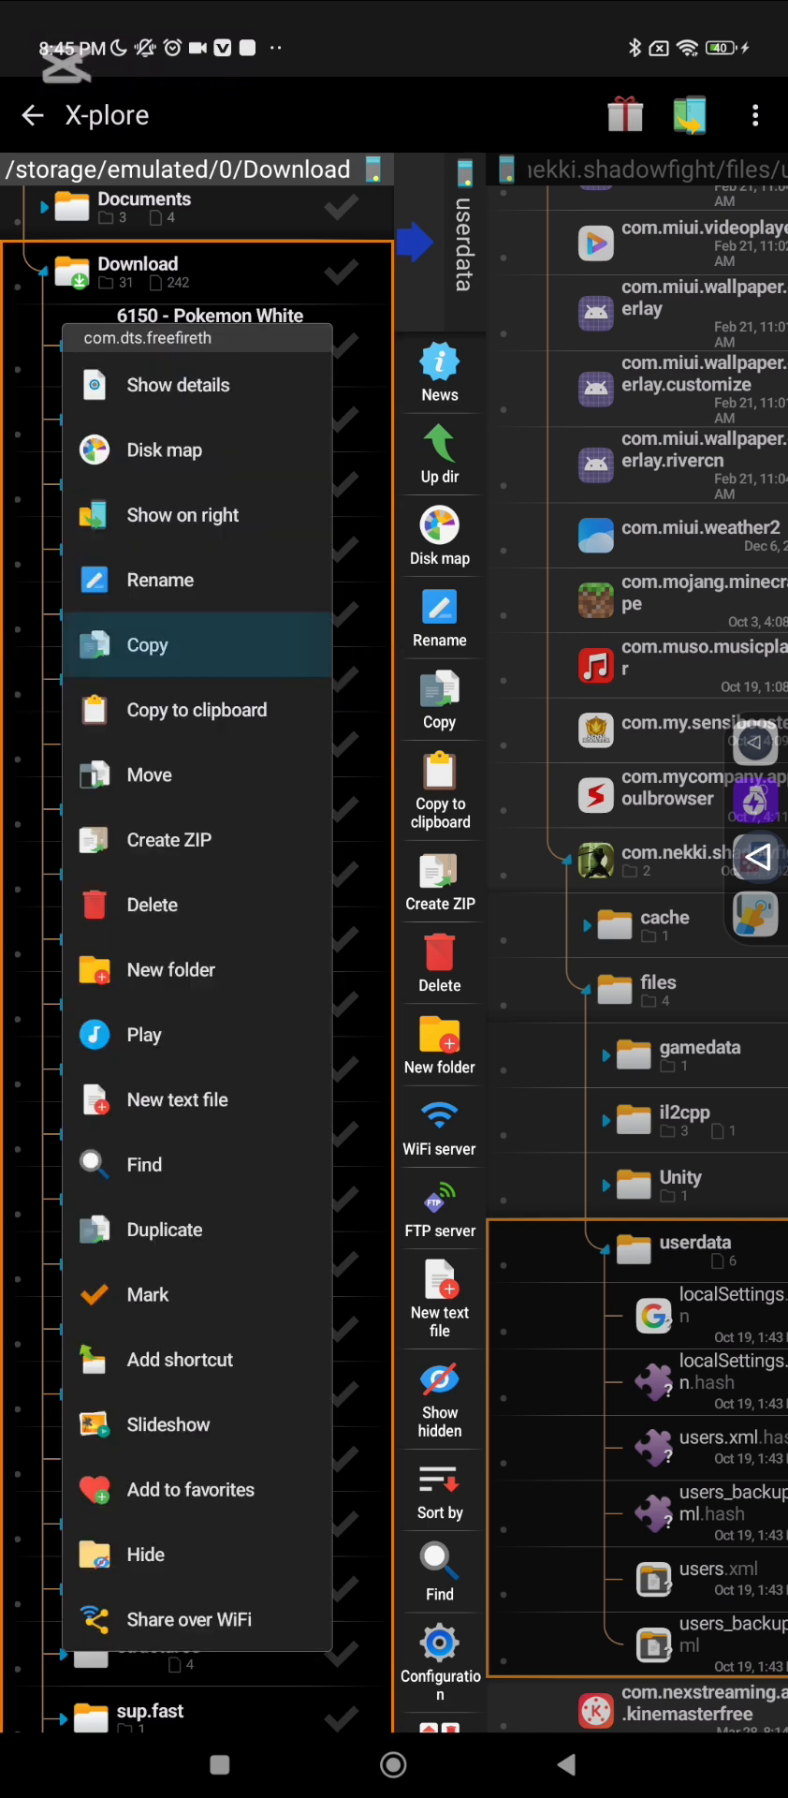
# Copy com.dts.freefireth into the com.nekki.shadowfight userdata folder and confirm.
pyautogui.click(146, 644)
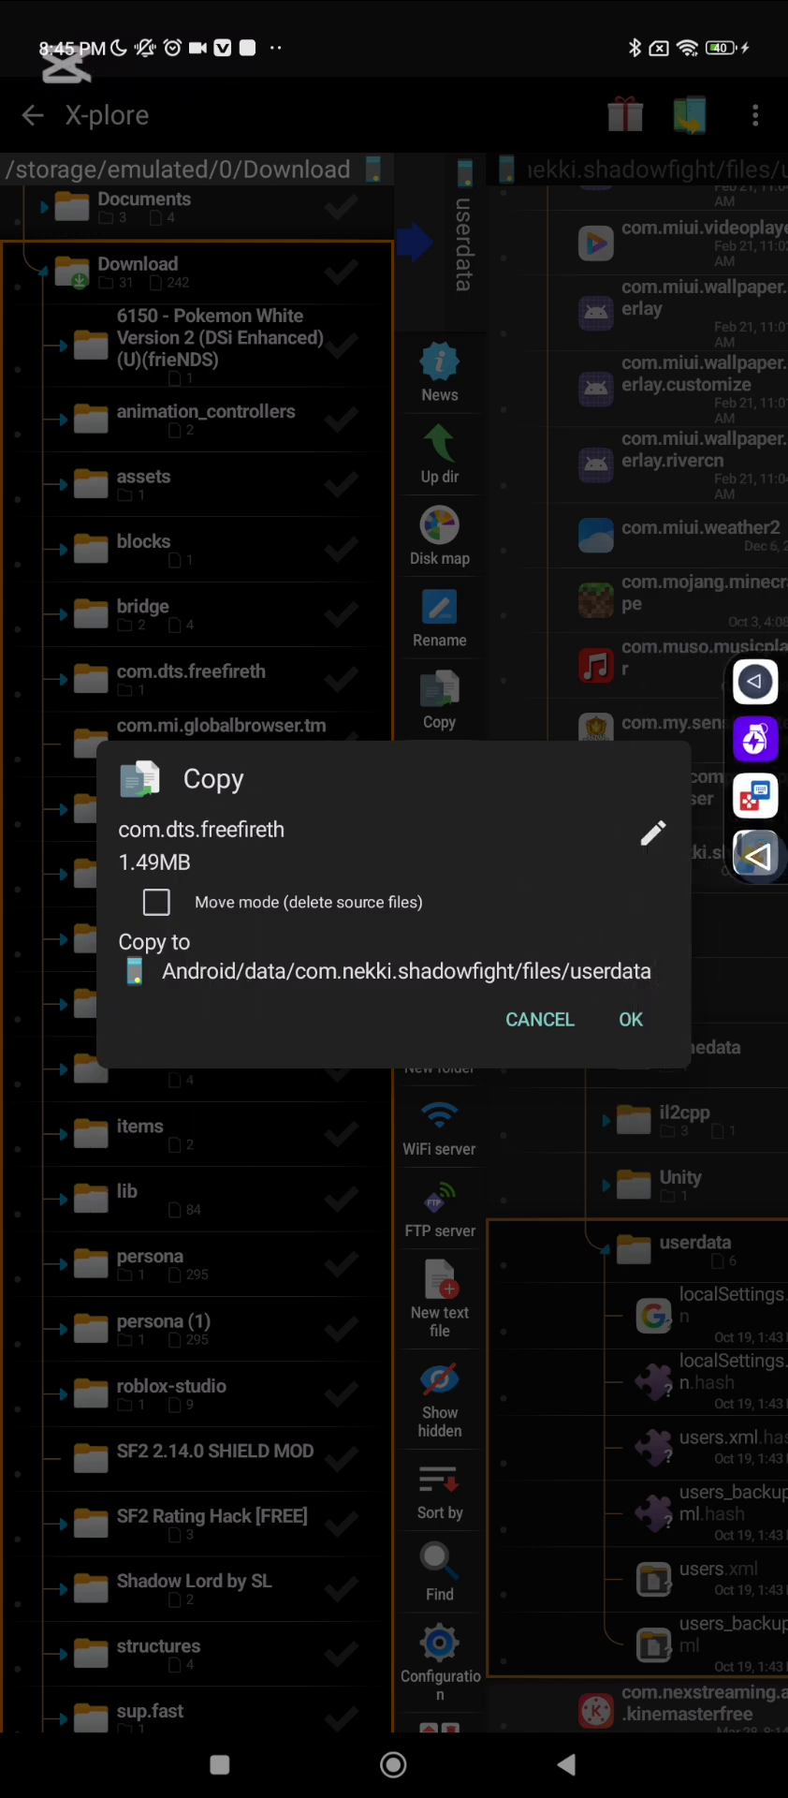
pyautogui.click(629, 1018)
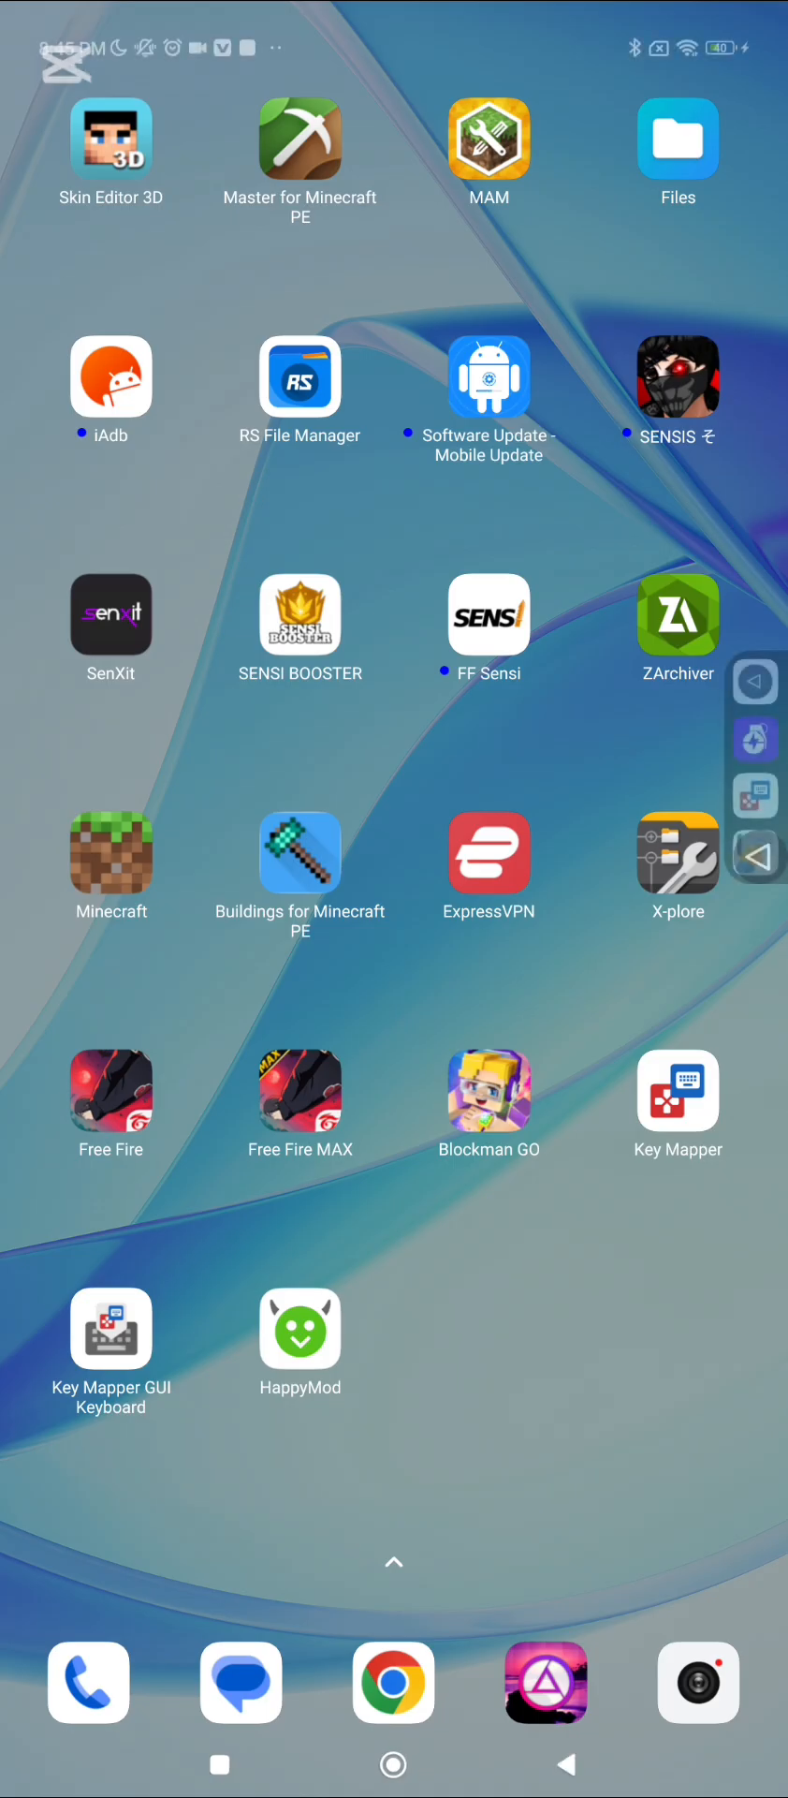
# Search the home-screen apps for 'Thanks For Watching', finding no results.
pyautogui.hscroll(-3)
pyautogui.write('Thanks For')
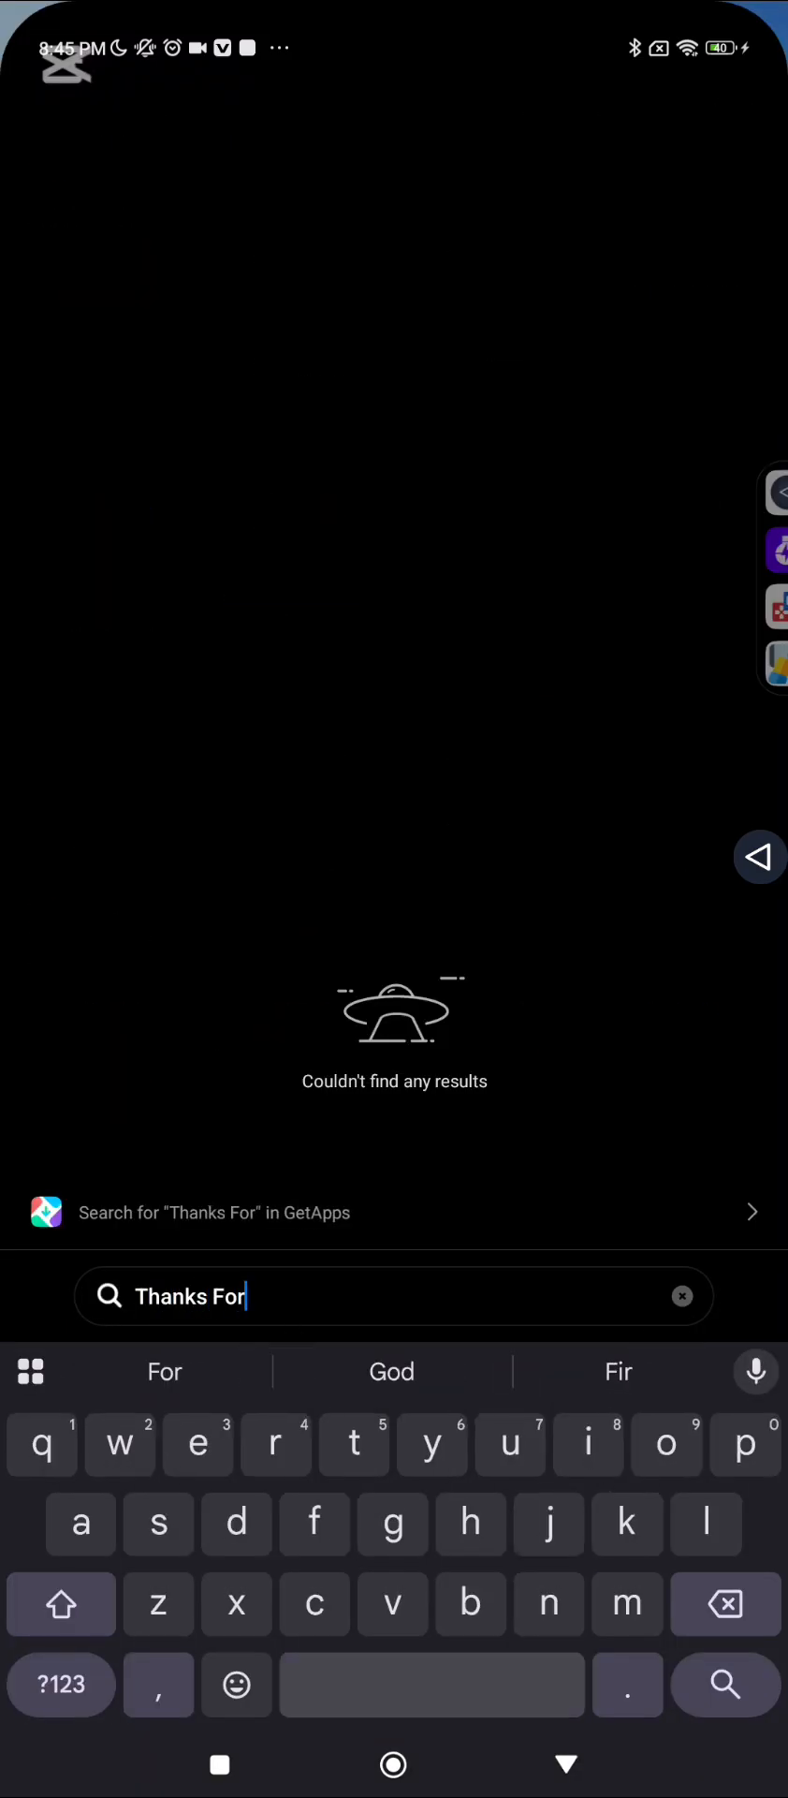
pyautogui.write('Watching')
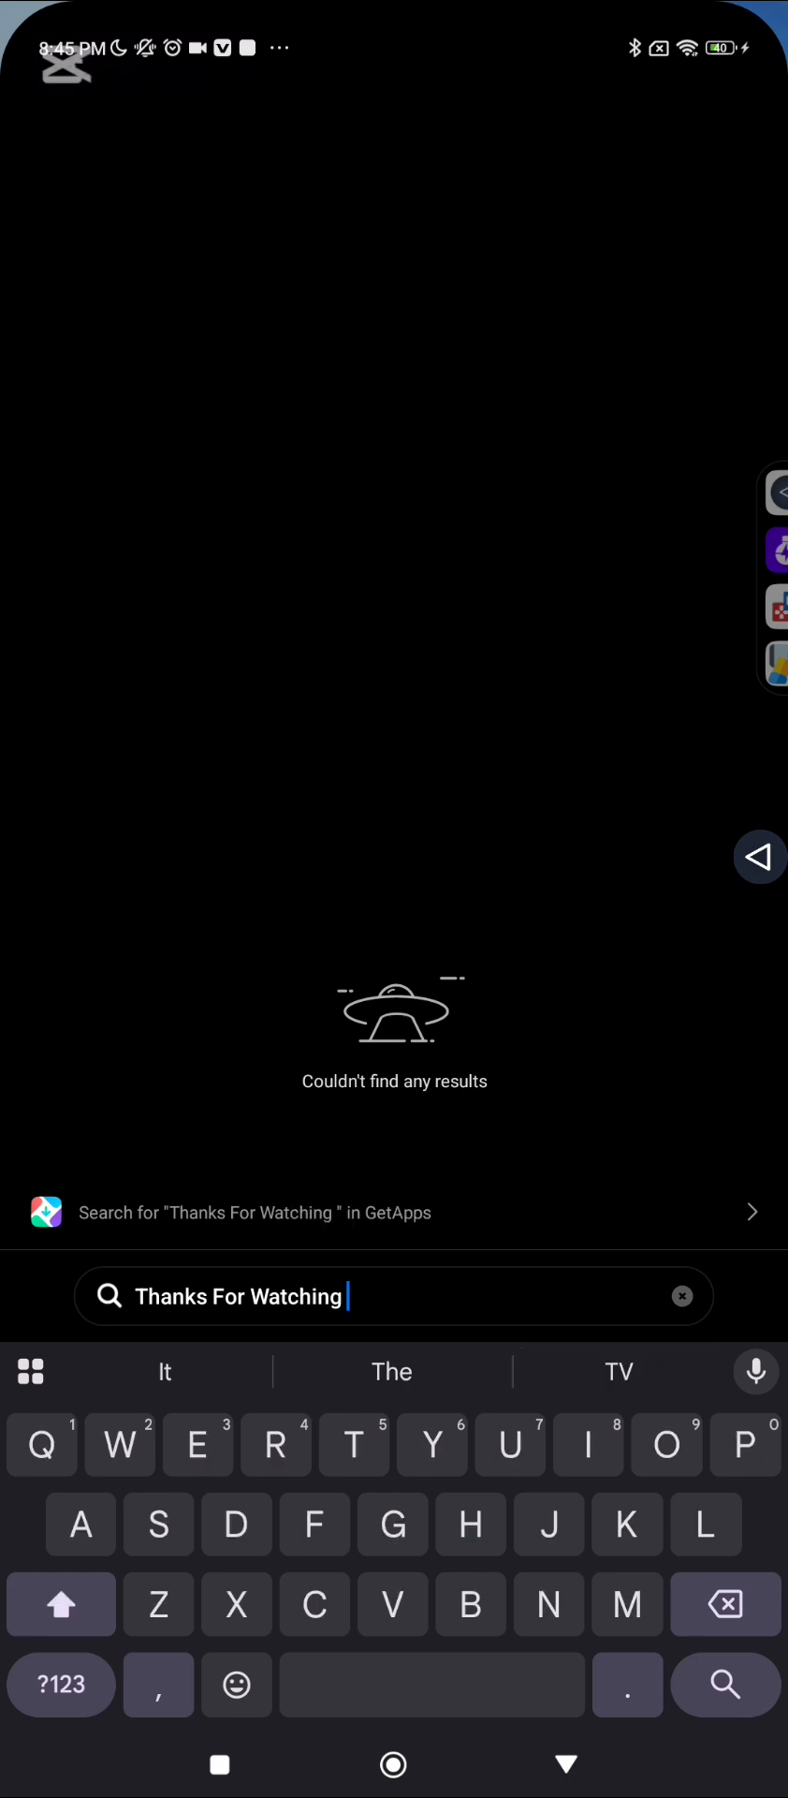